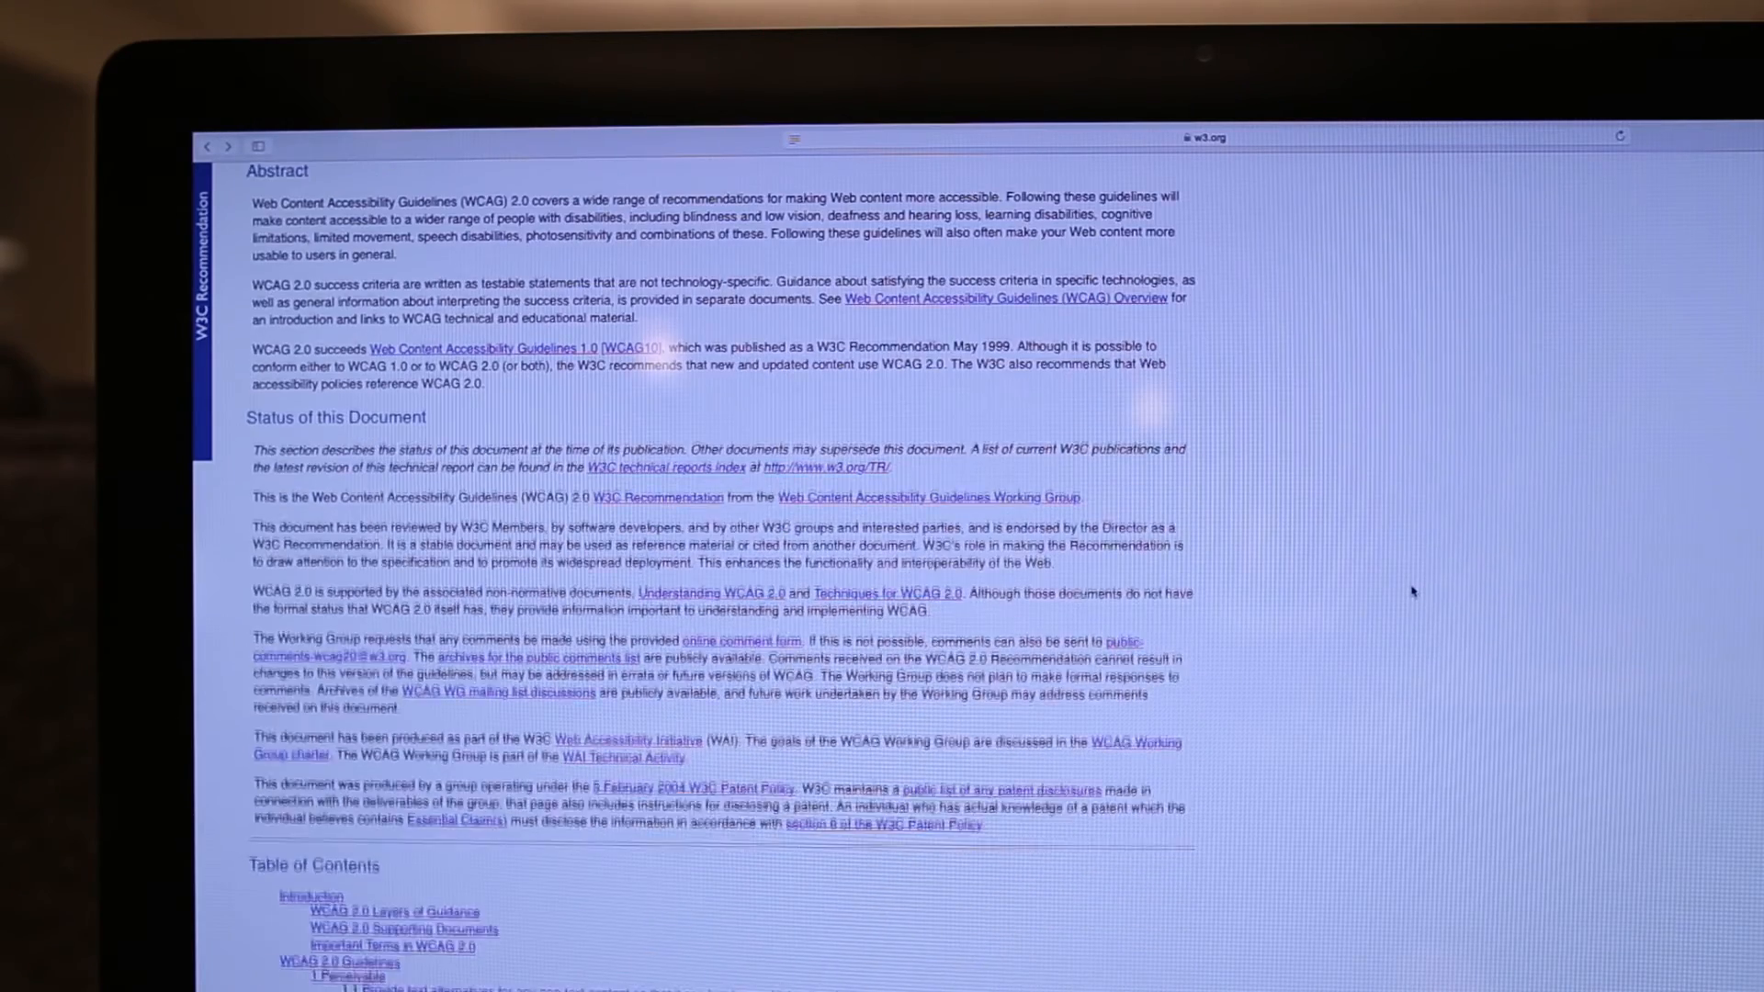
Scroll the WCAG 2.0 page past the Status section to the Table of Contents
{"action": "scroll", "scroll_direction": "down", "scroll_amount": 3}
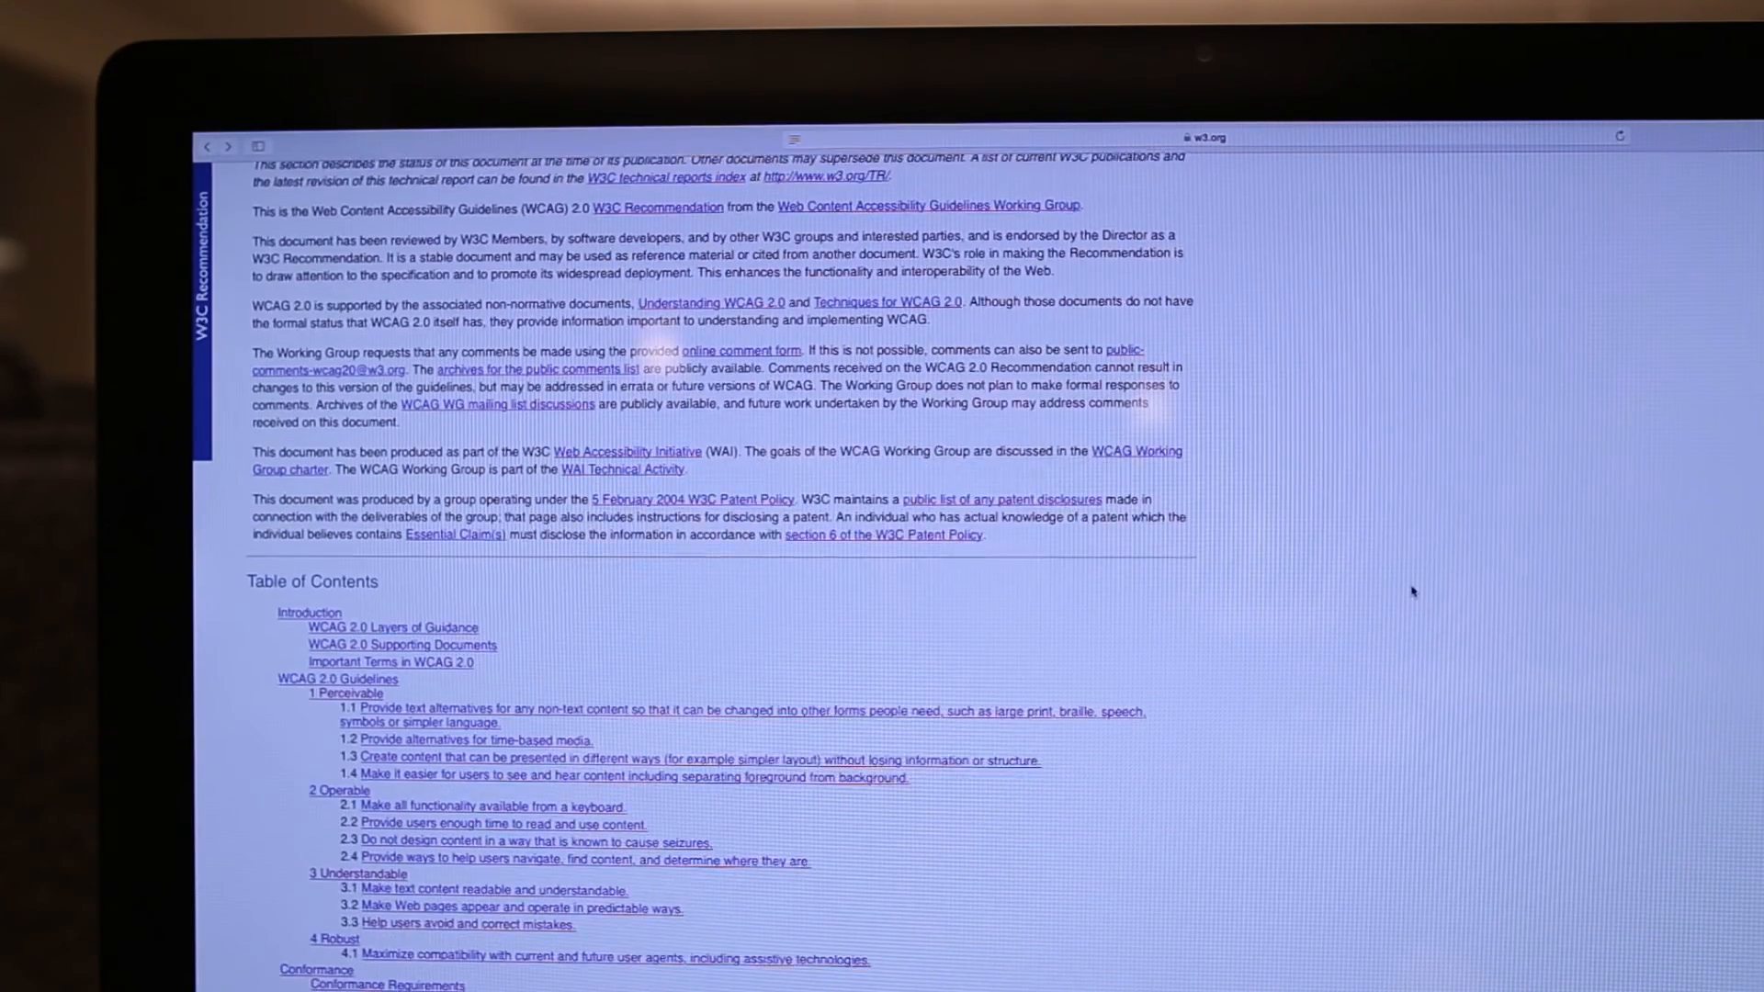
{"action": "scroll", "scroll_direction": "down", "scroll_amount": 3}
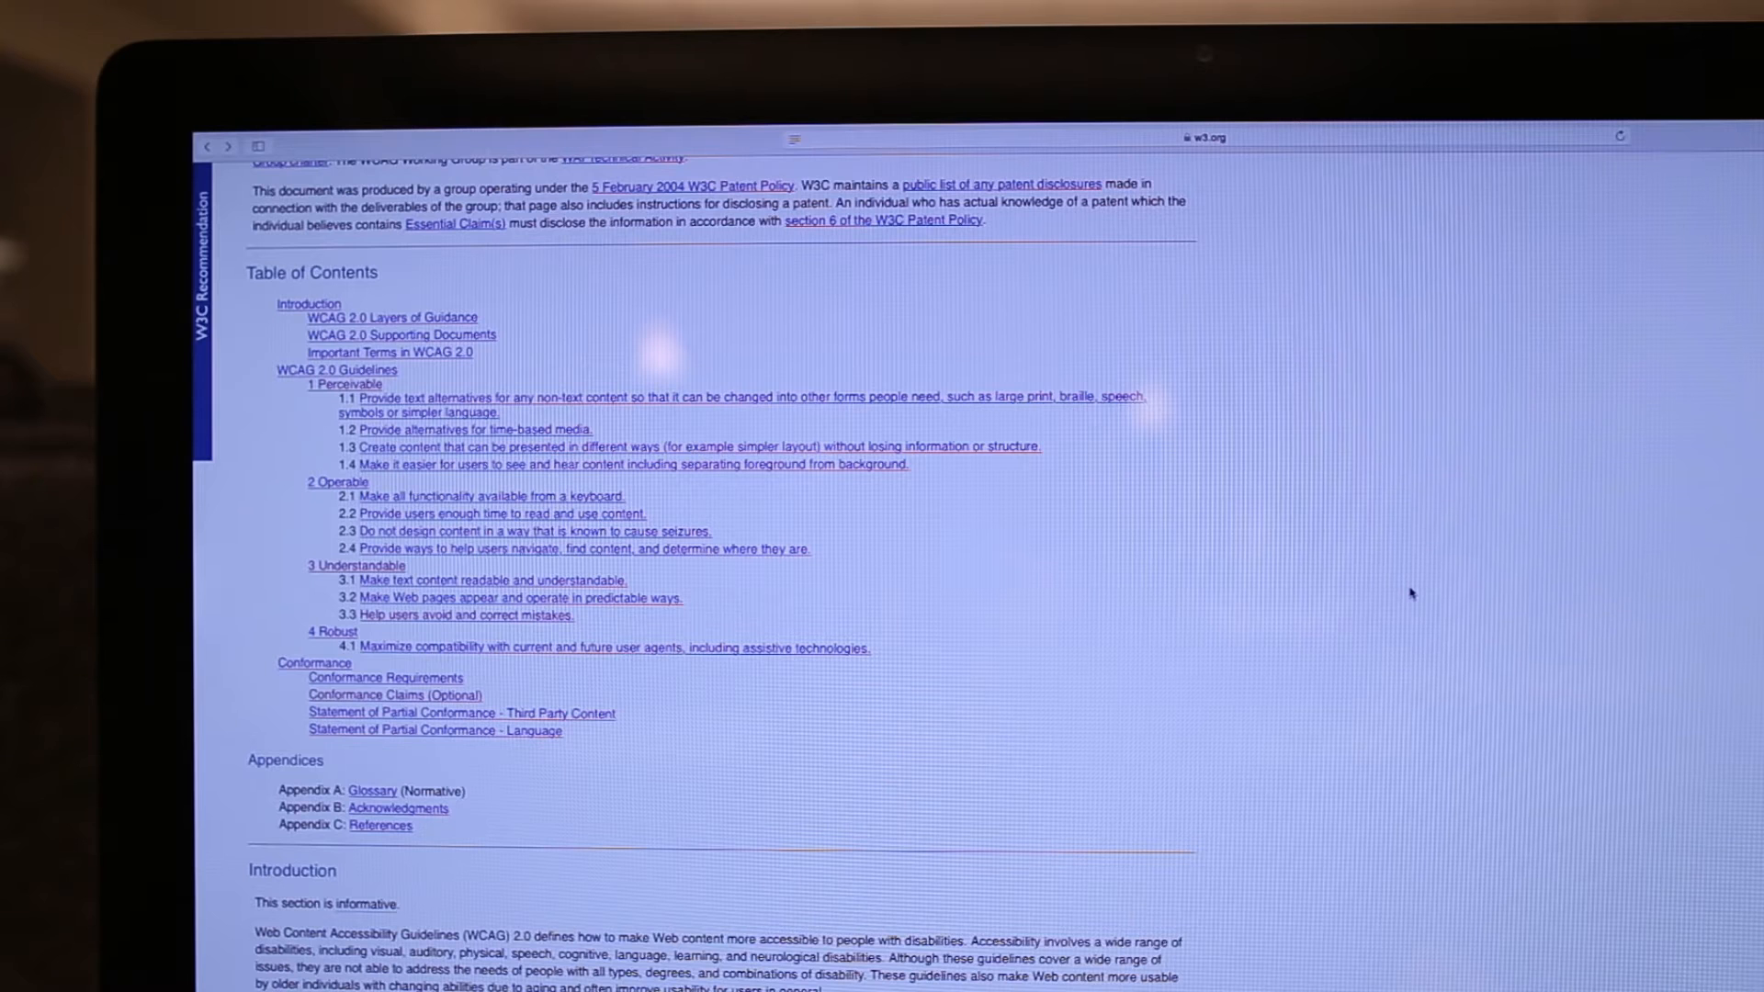
{"action": "mouse_move", "coordinate": [1402, 594]}
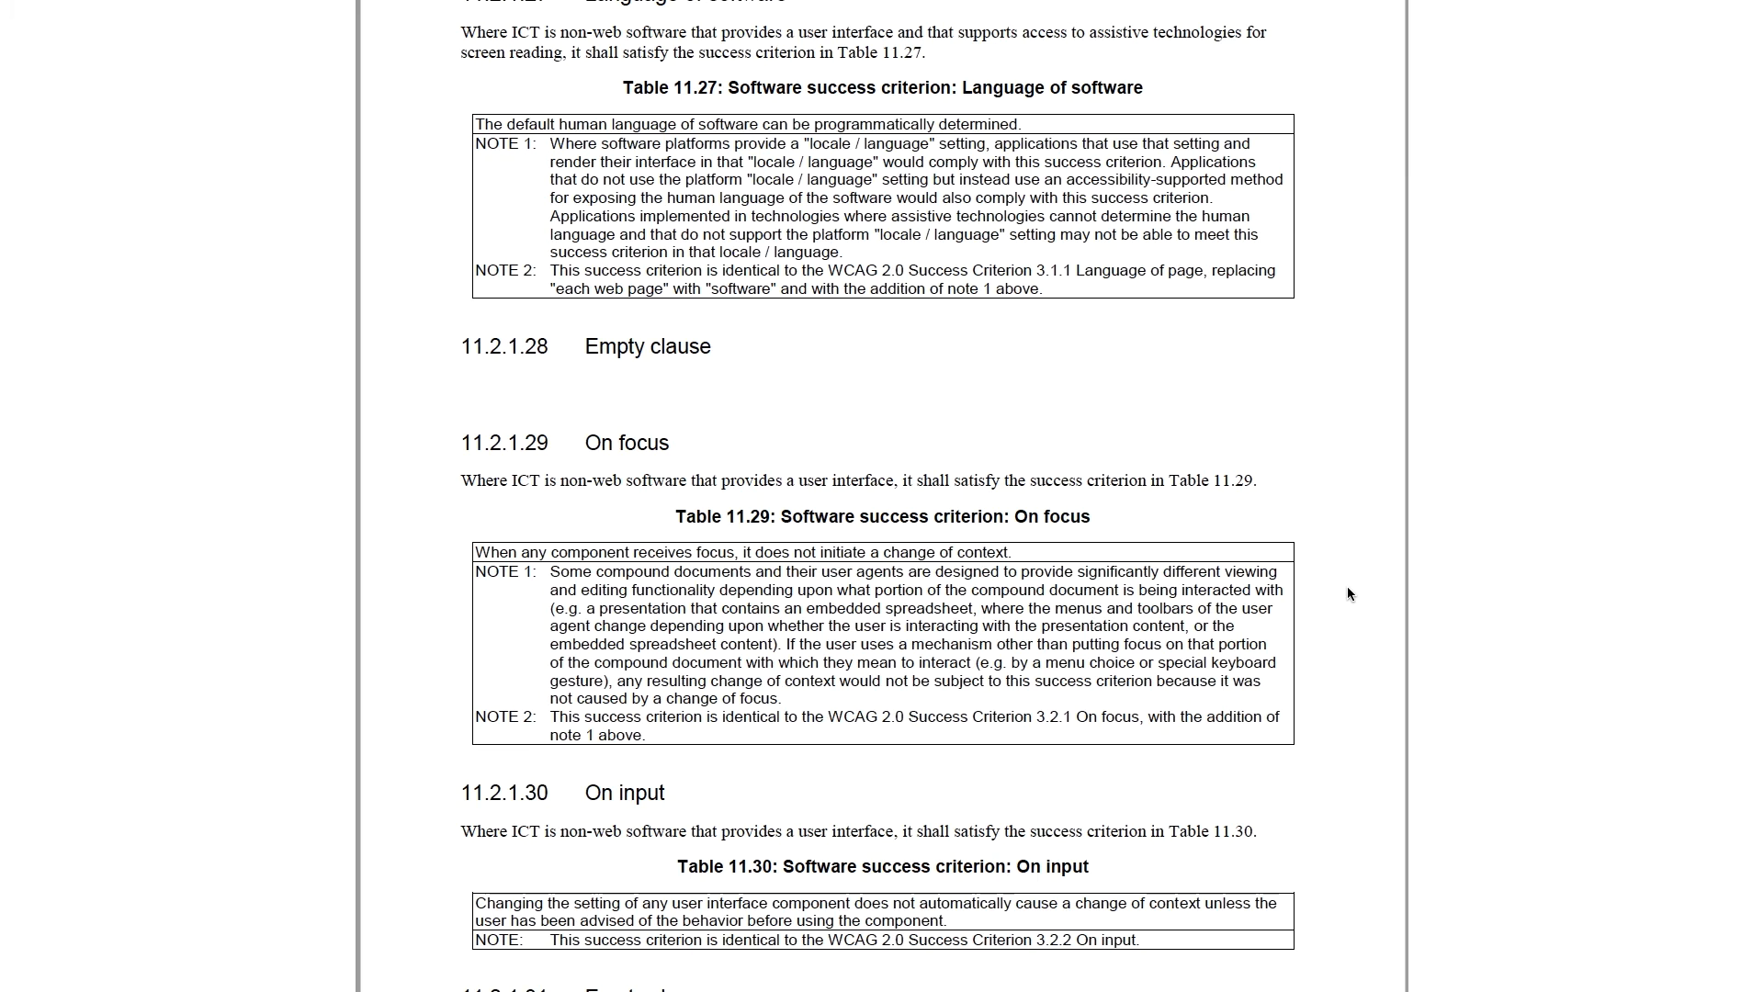
Scroll the EN 301 549 PDF from 11.2.1.29 past Parsing into section 11.2.2 closed-functionality requirements
{"action": "scroll", "scroll_direction": "down", "scroll_amount": 3}
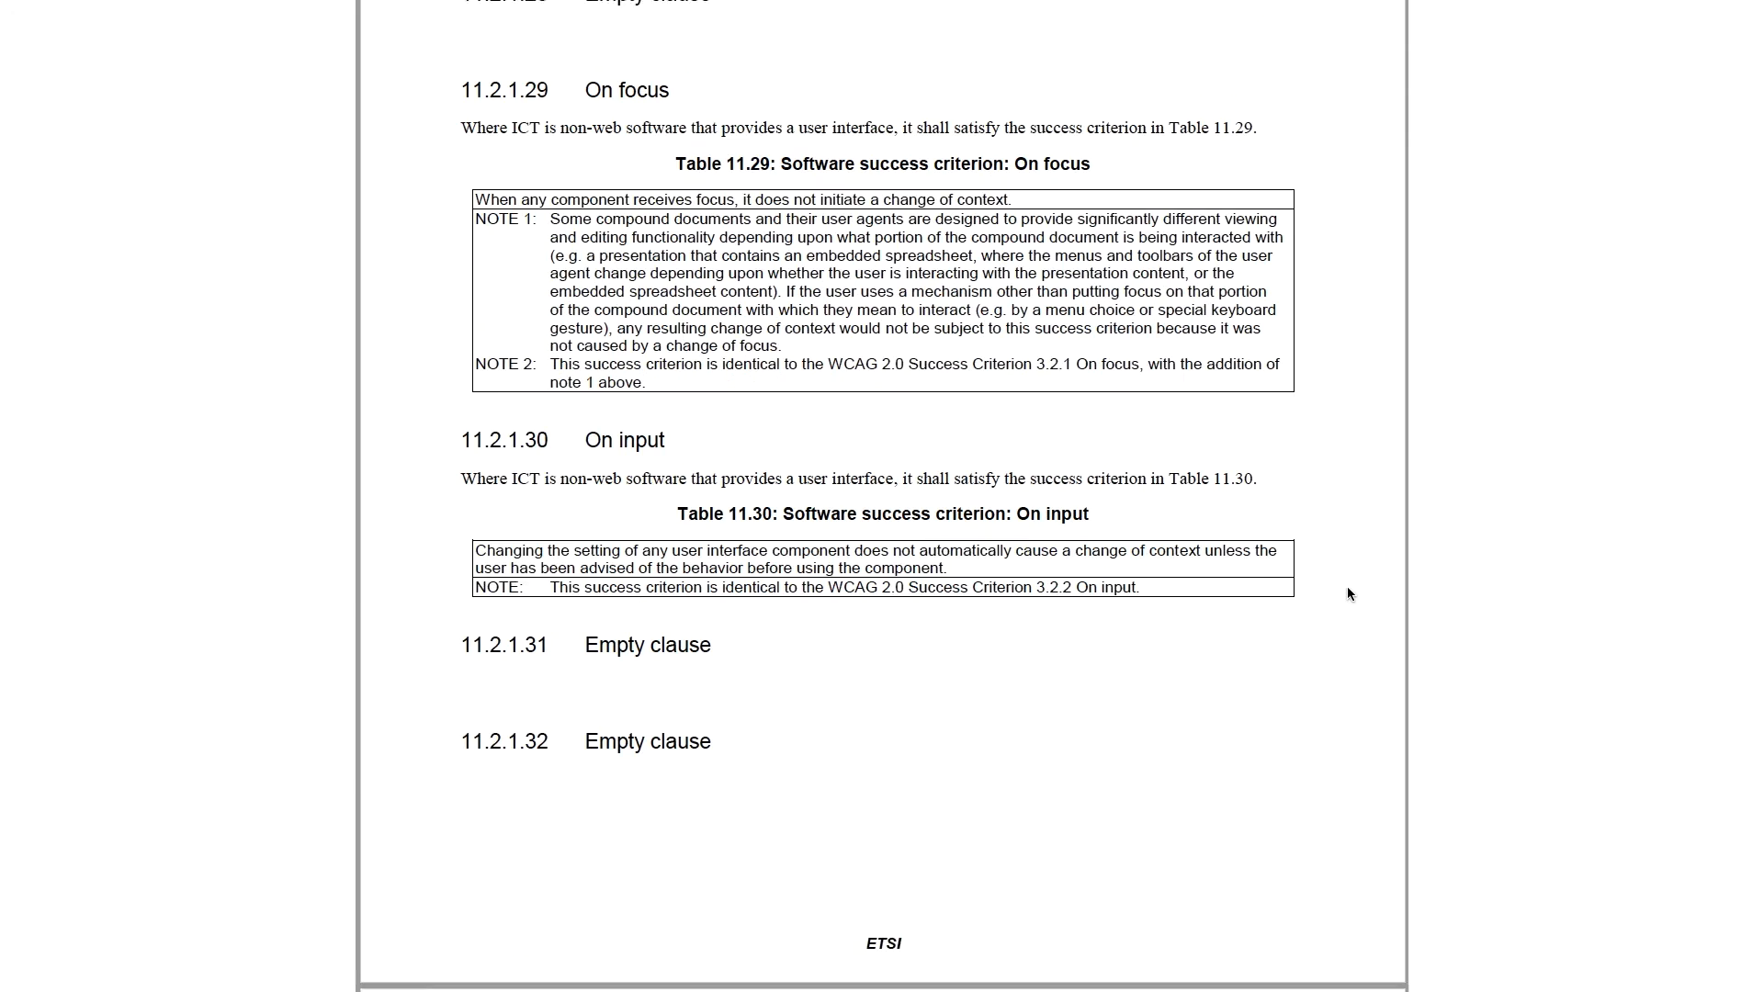
{"action": "scroll", "scroll_direction": "down", "scroll_amount": 3}
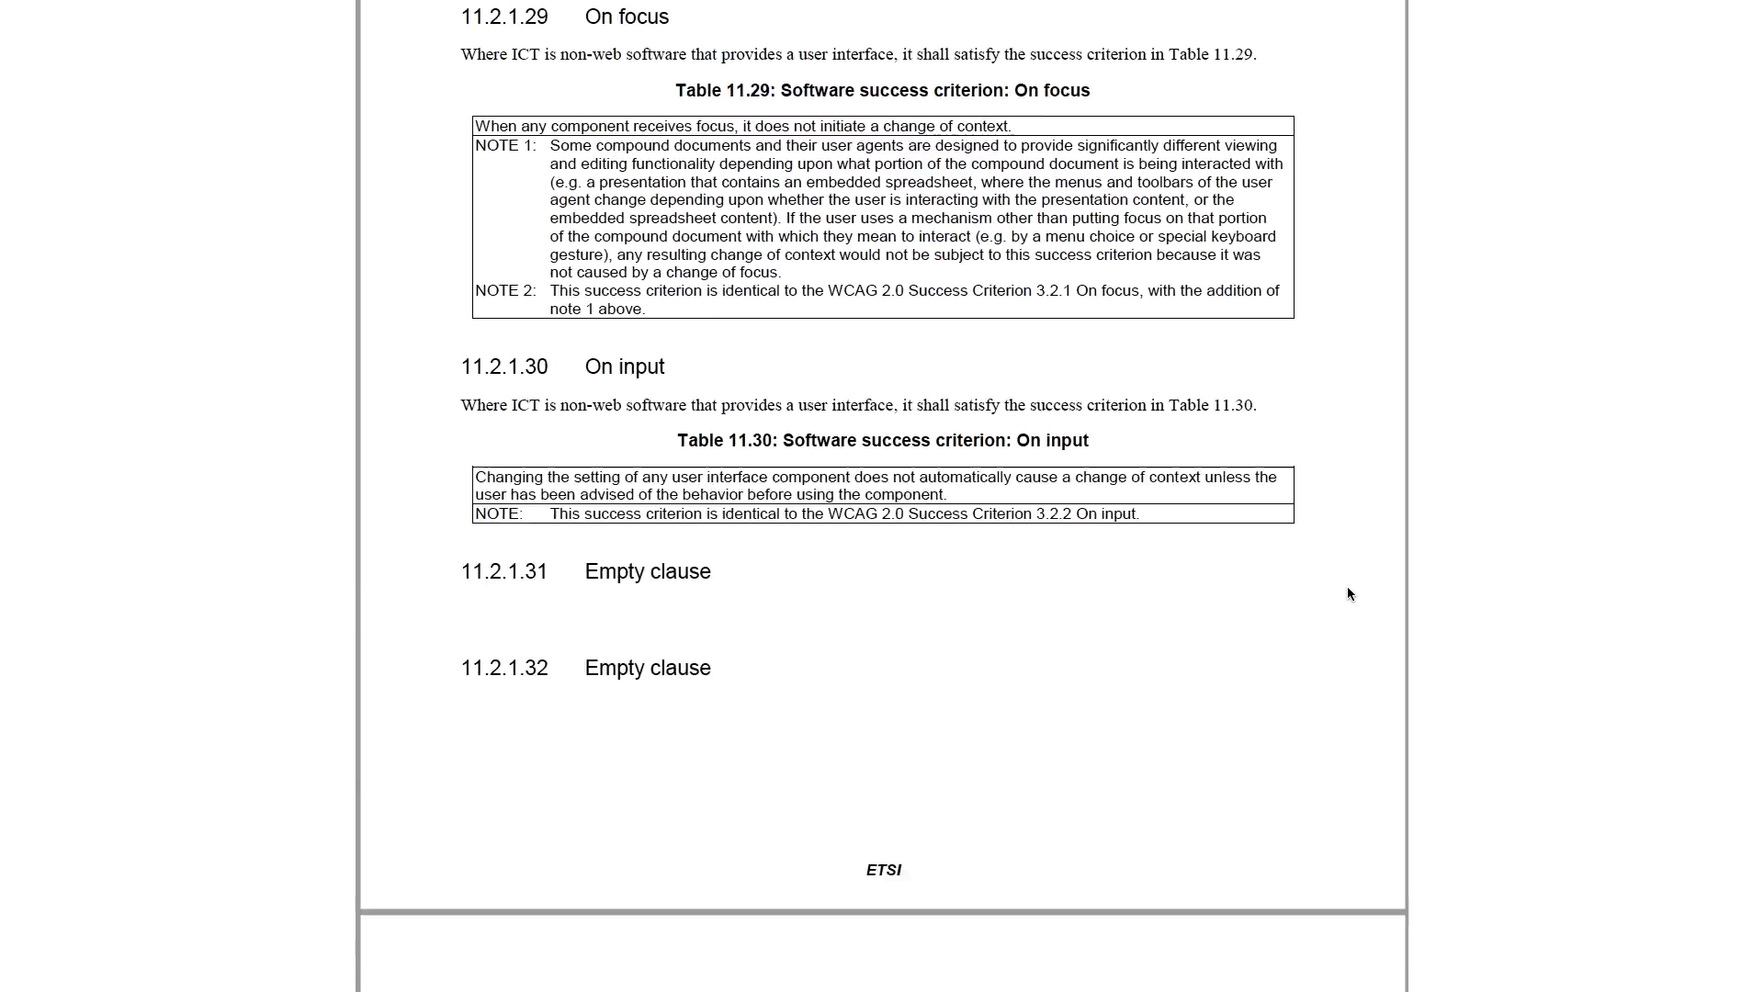
{"action": "scroll", "scroll_direction": "down", "scroll_amount": 3}
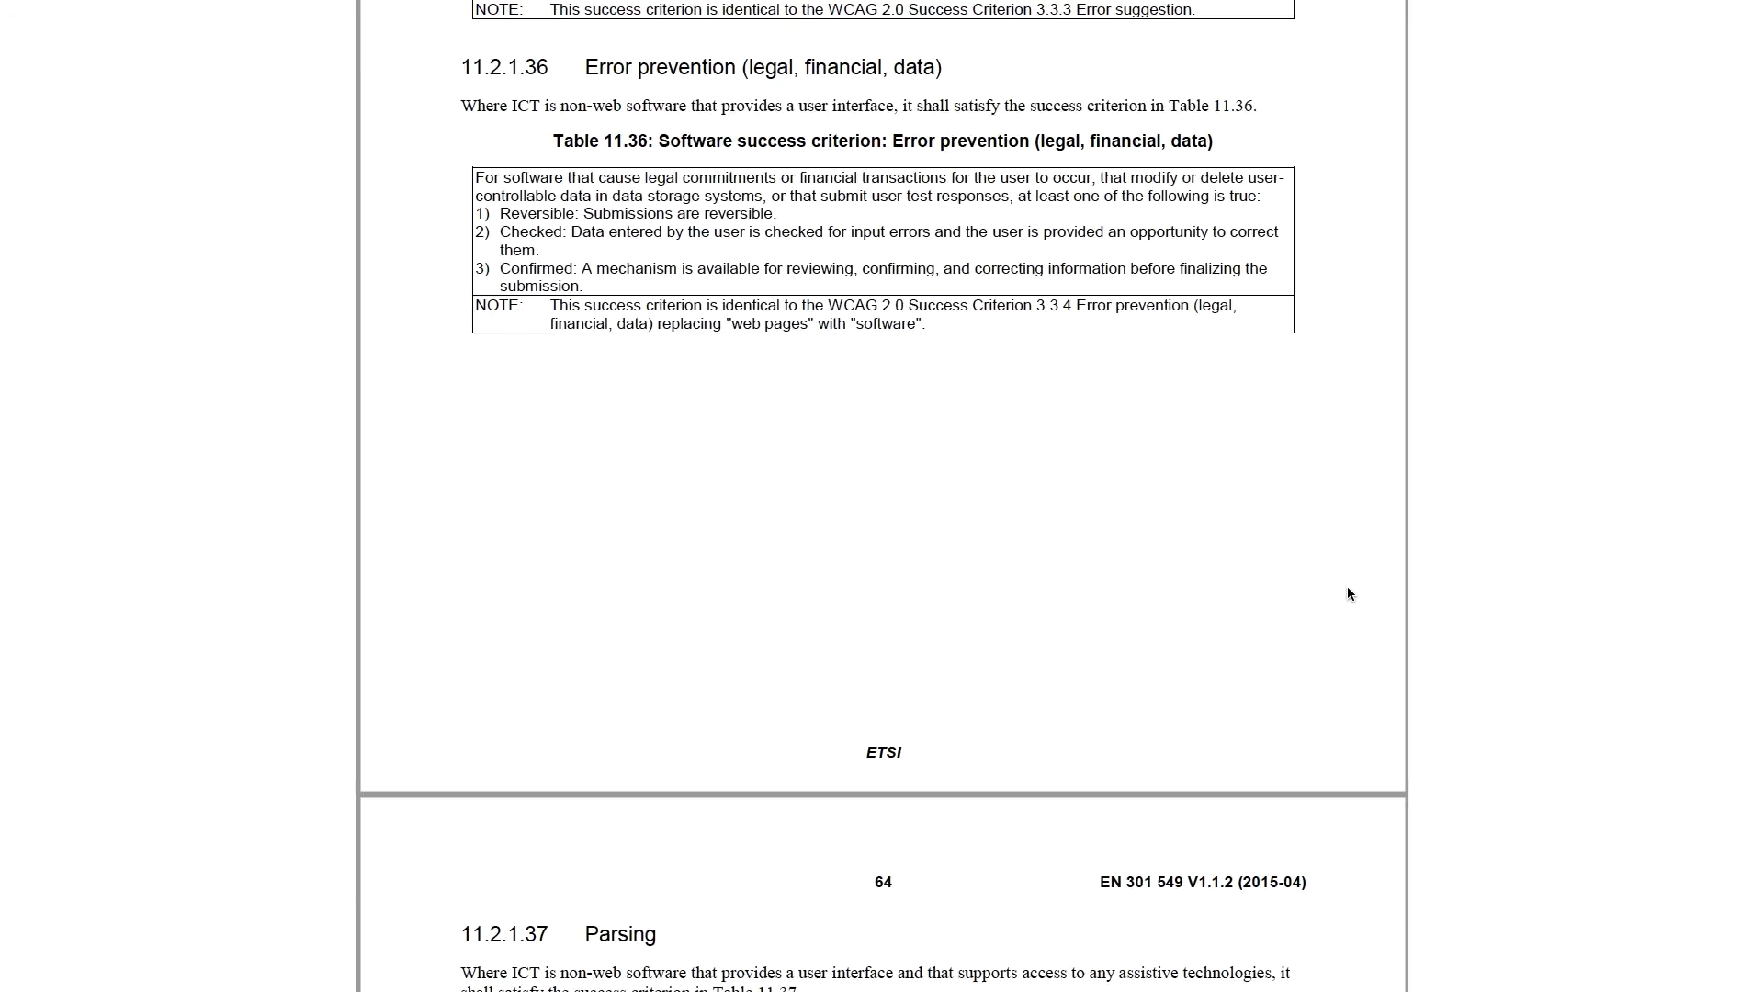
{"action": "scroll", "scroll_direction": "down", "scroll_amount": 3}
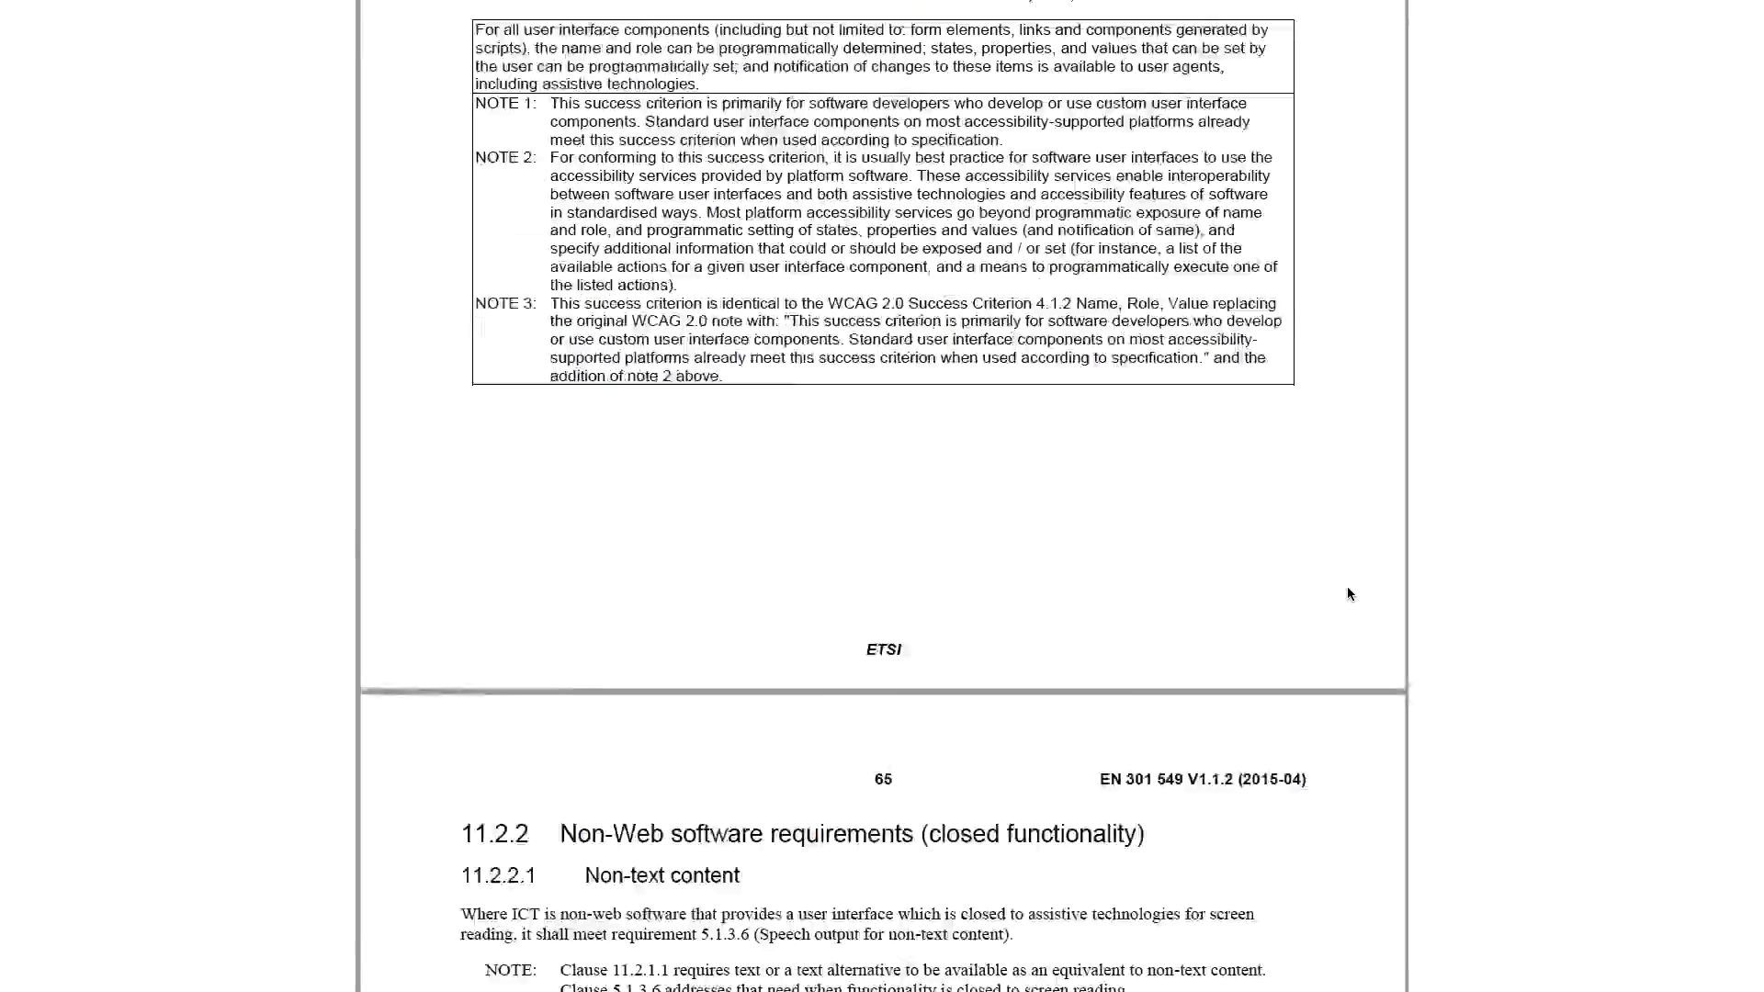
{"action": "scroll", "scroll_direction": "down", "scroll_amount": 3}
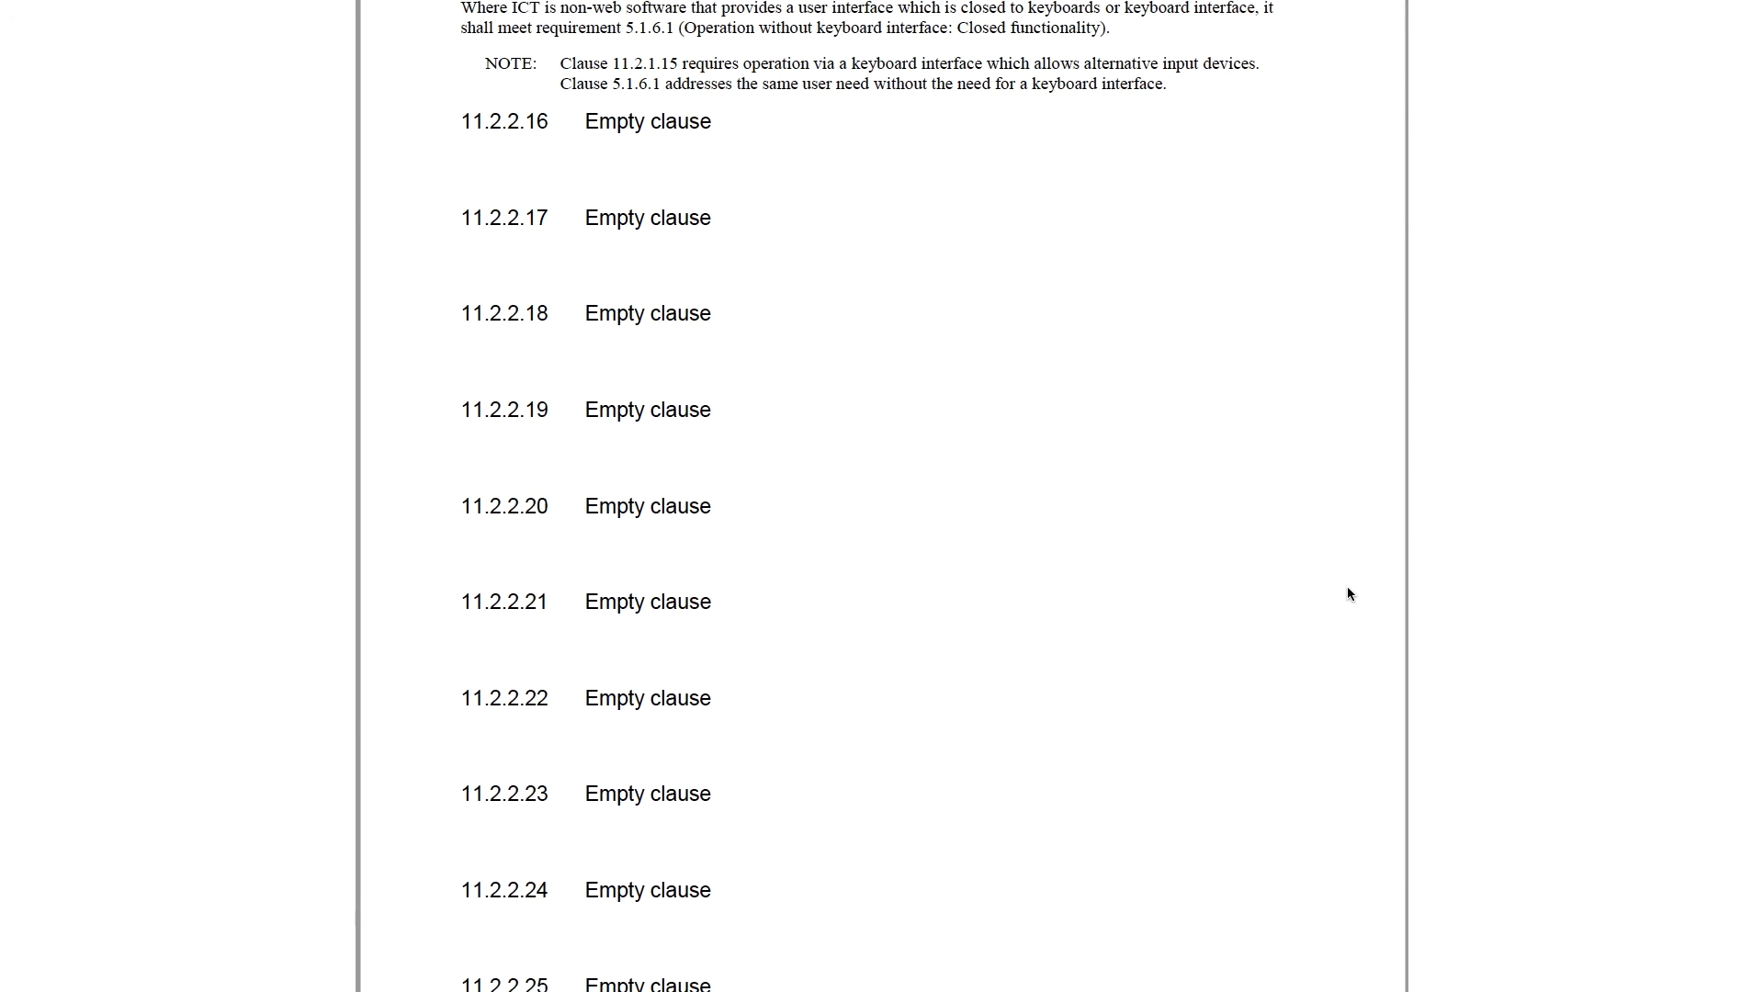
{"action": "scroll", "scroll_direction": "down", "scroll_amount": 3}
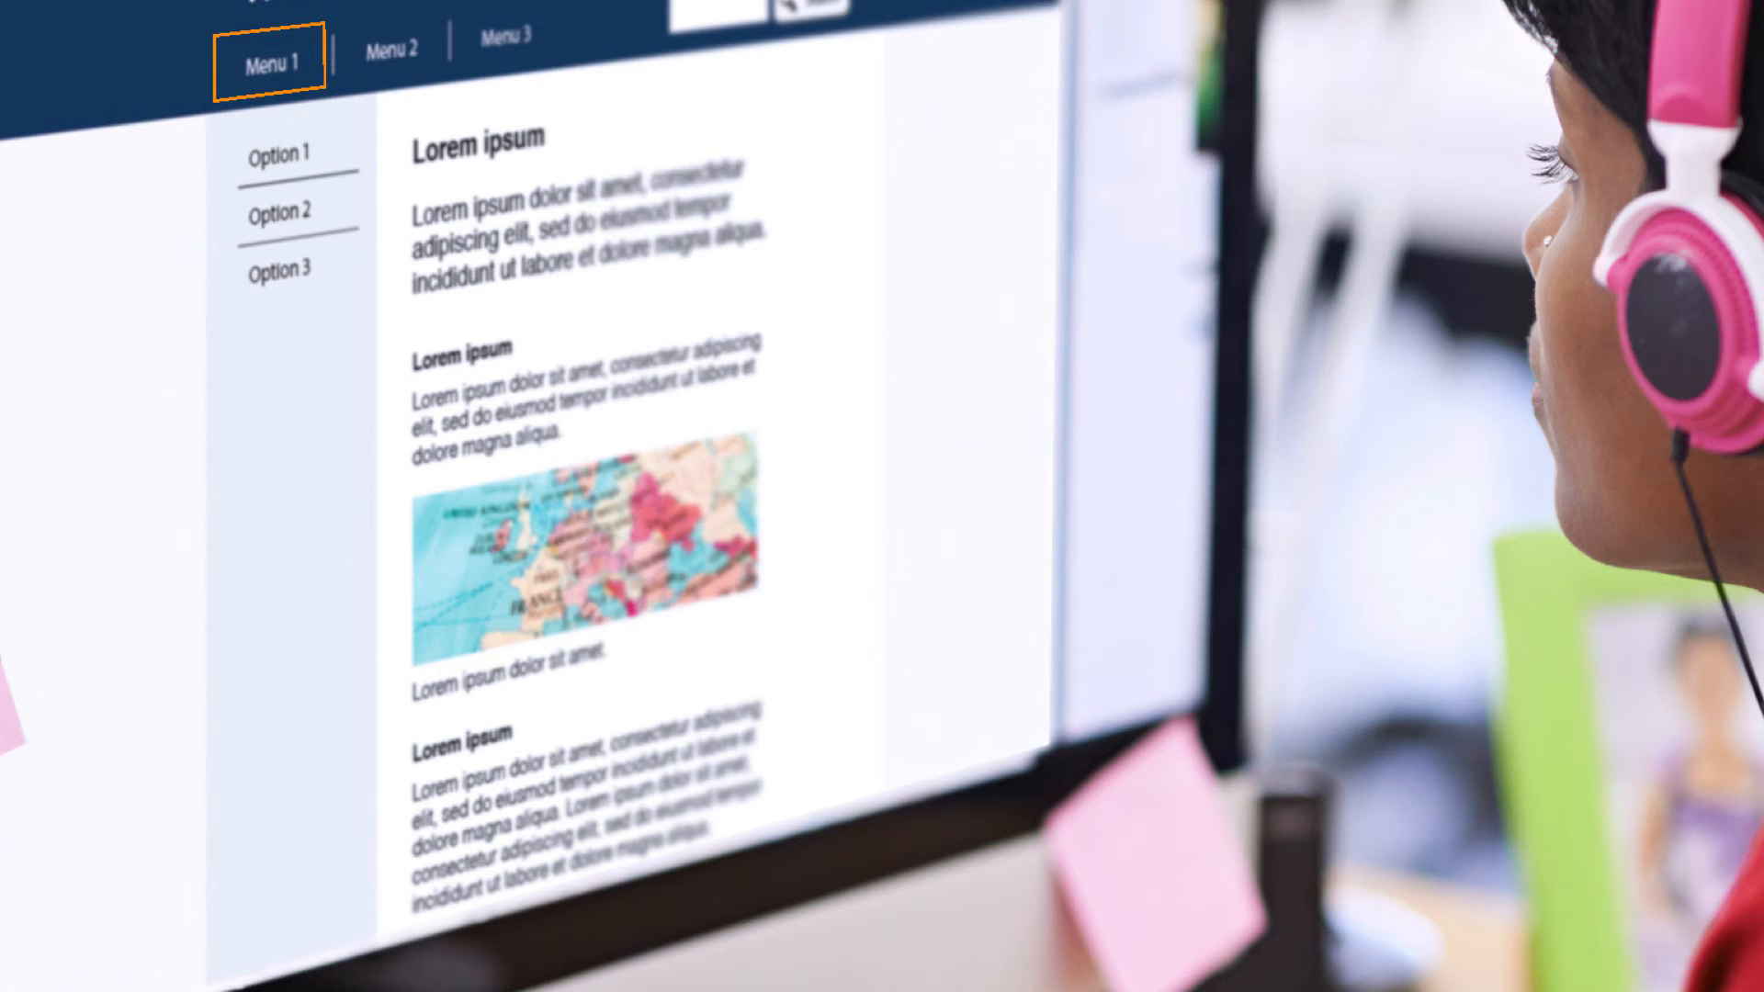
Move keyboard focus from Menu 1 through Menu 3, then into the sidebar Option 1 and Option 2
{"action": "left_click", "coordinate": [390, 48]}
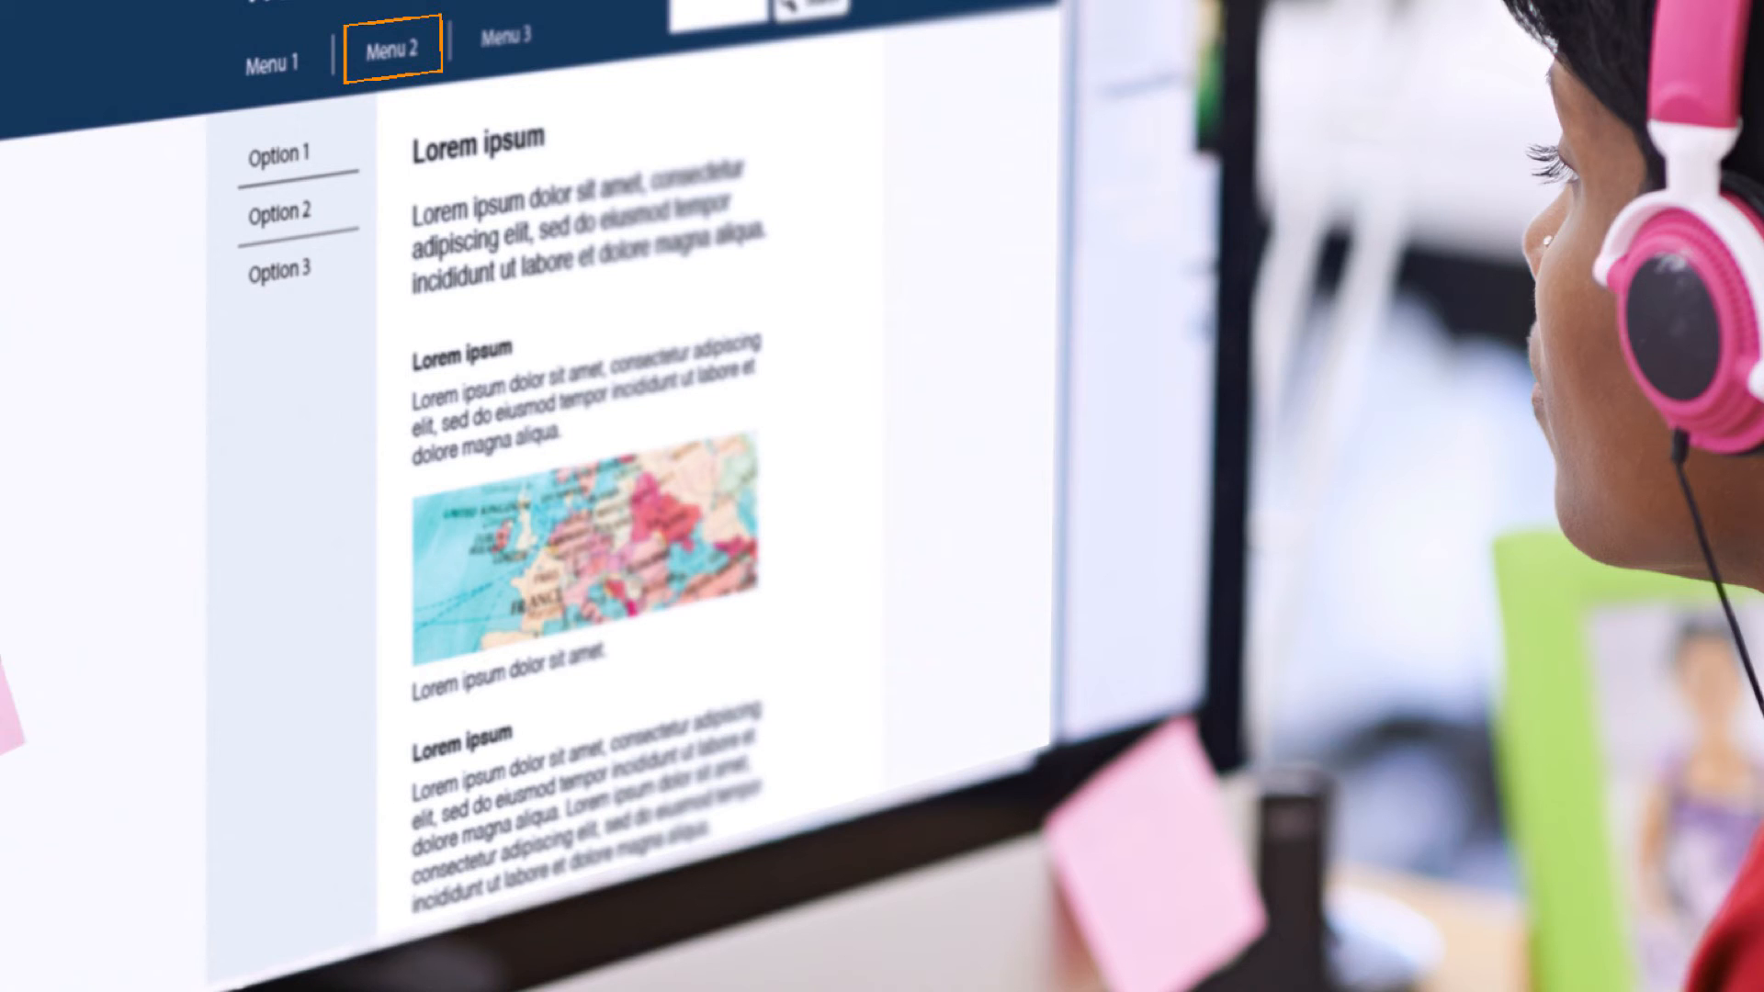
{"action": "left_click", "coordinate": [507, 37]}
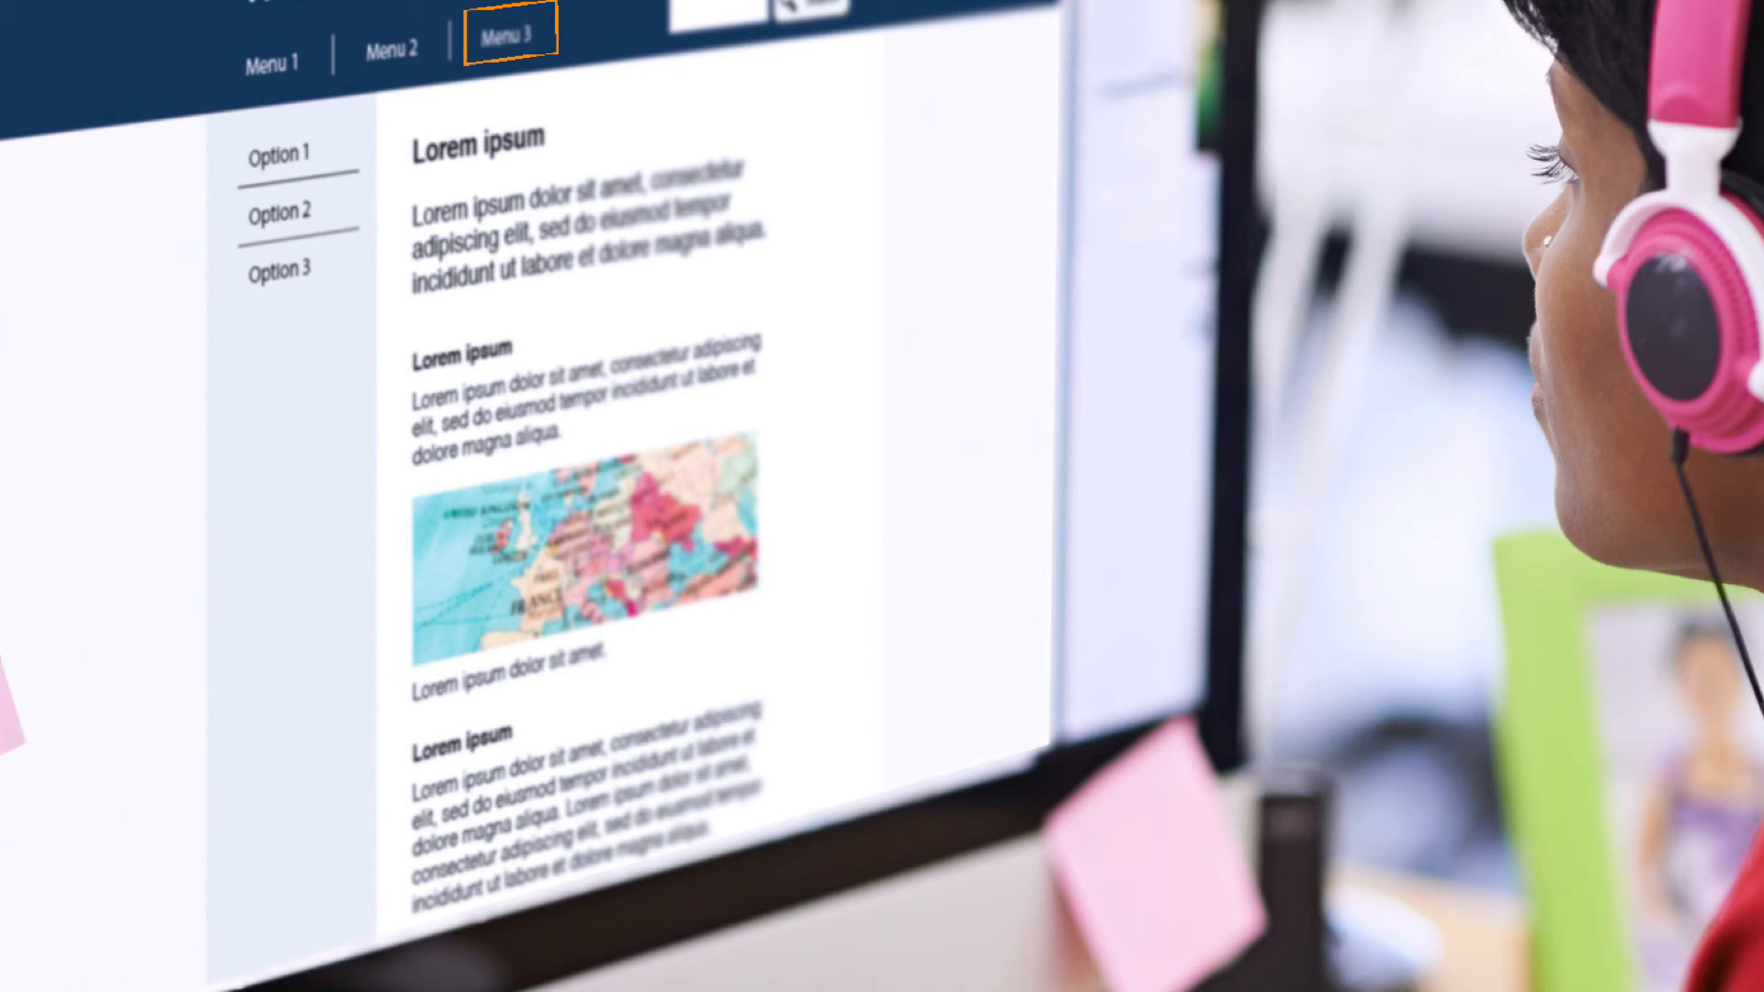
{"action": "left_click", "coordinate": [290, 147]}
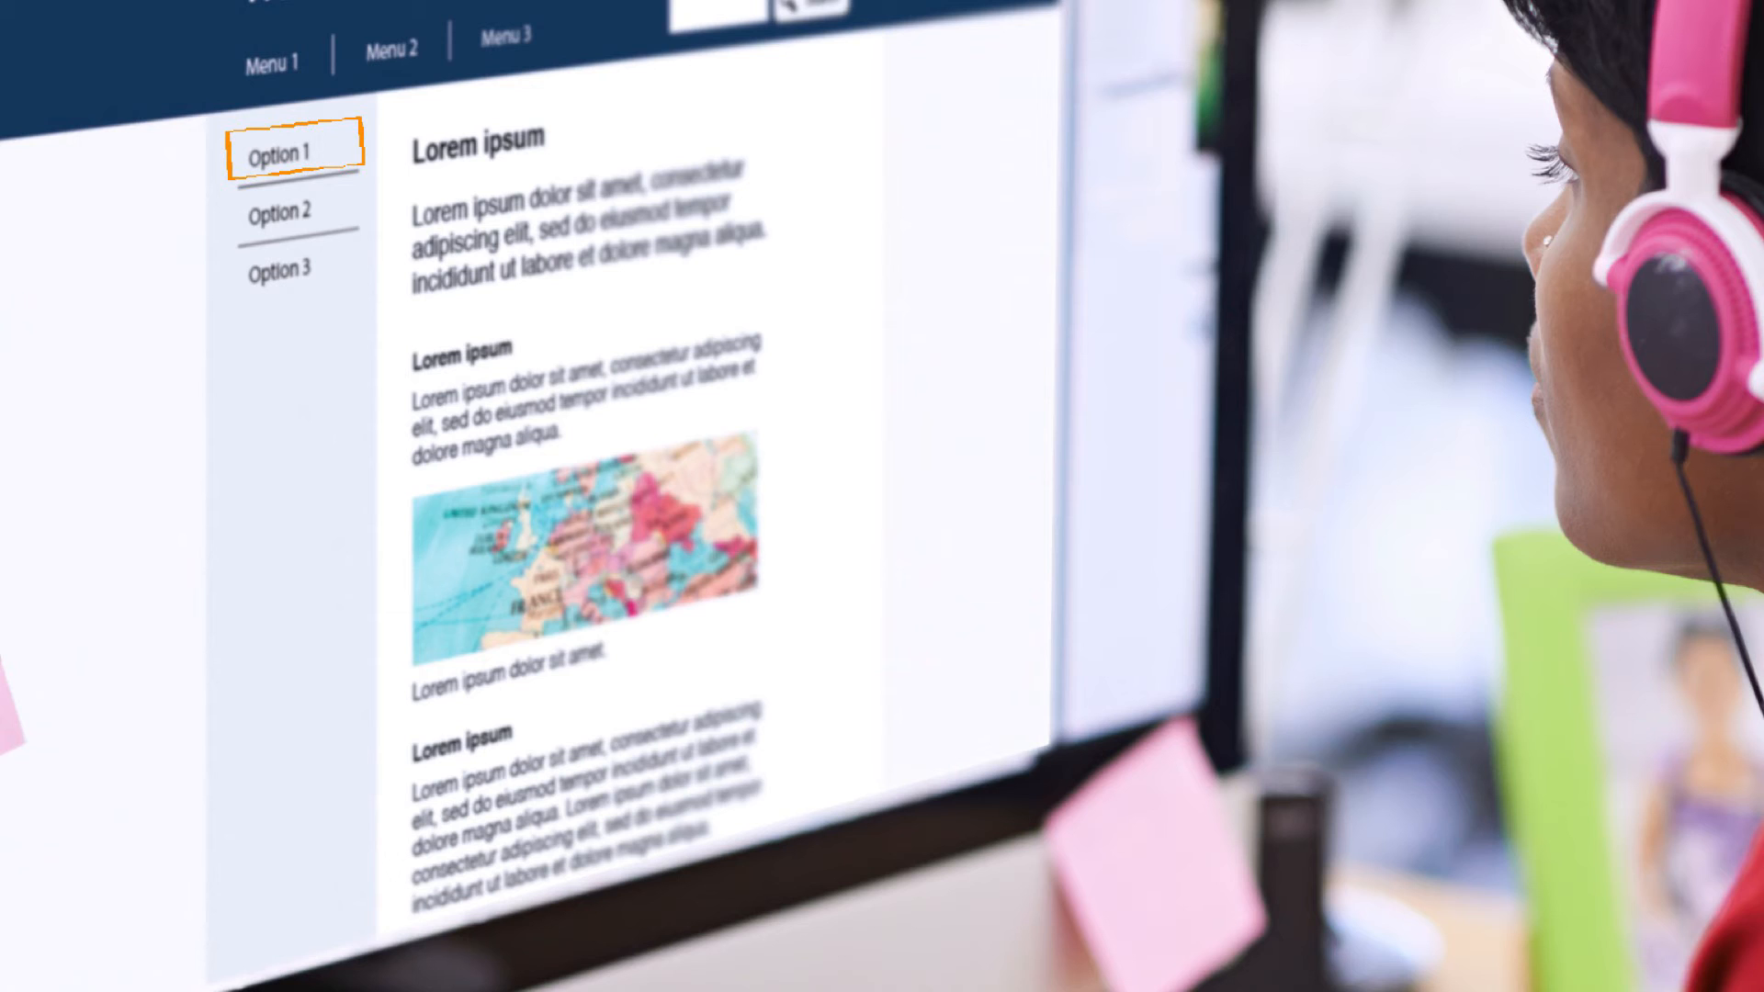
{"action": "left_click", "coordinate": [283, 209]}
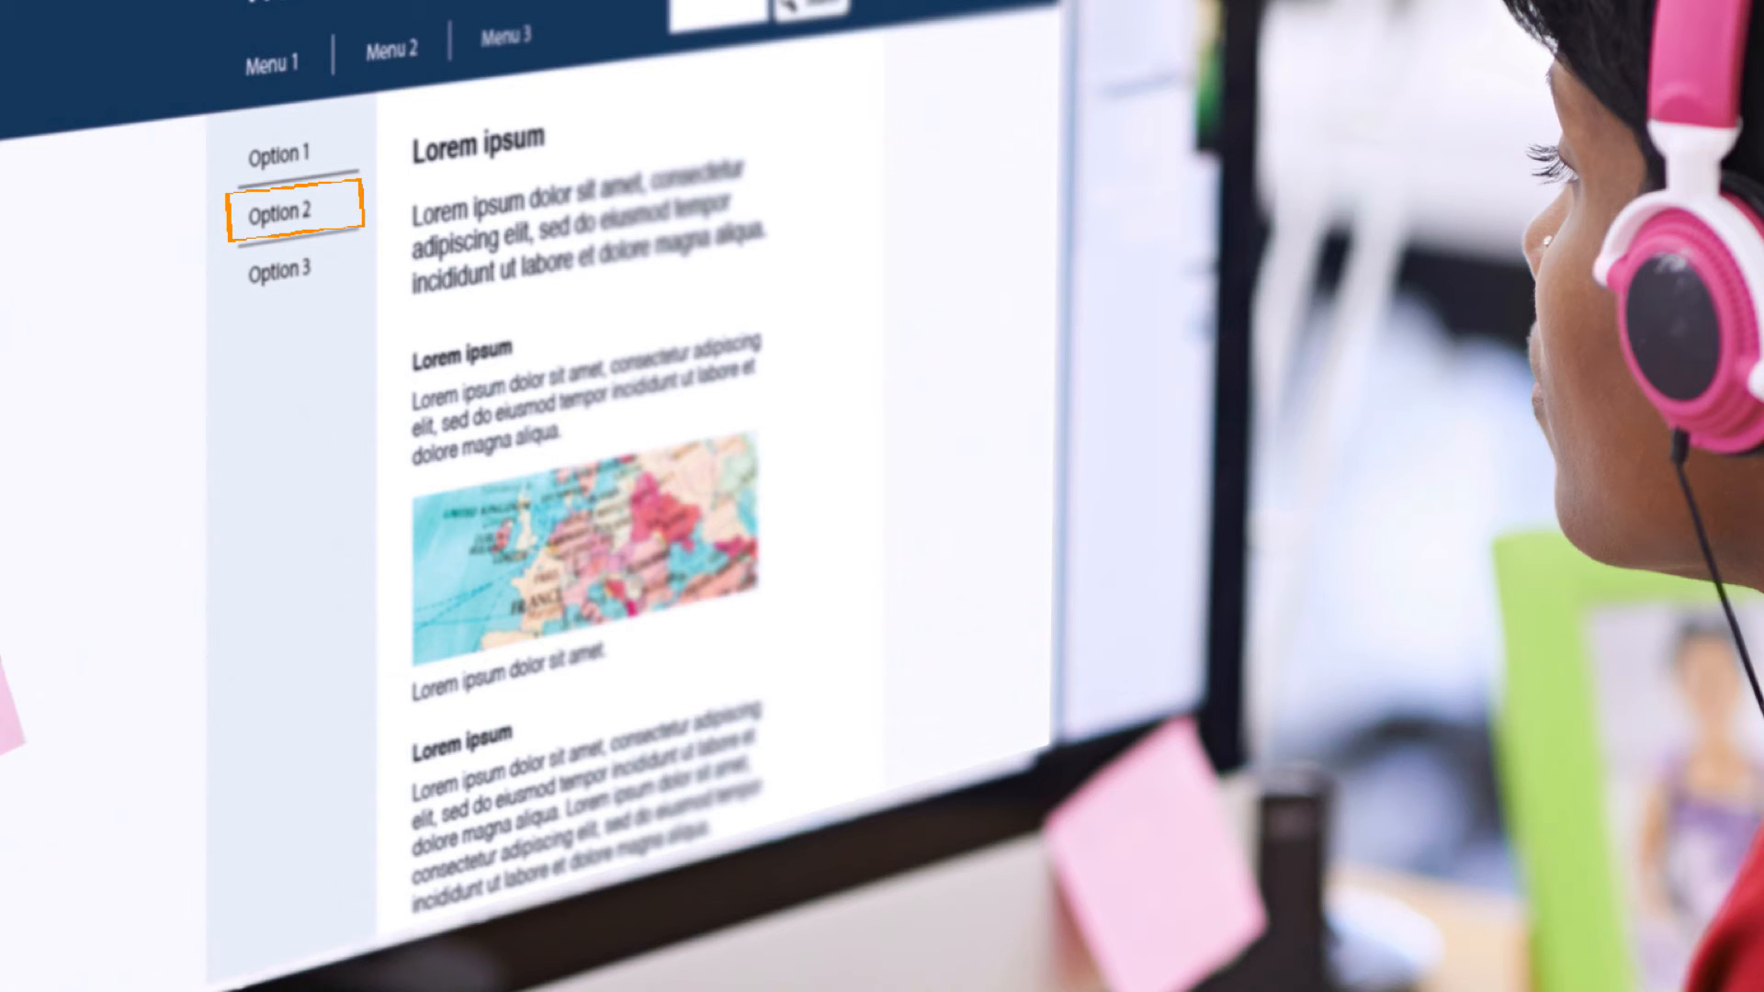
{"action": "left_click", "coordinate": [281, 268]}
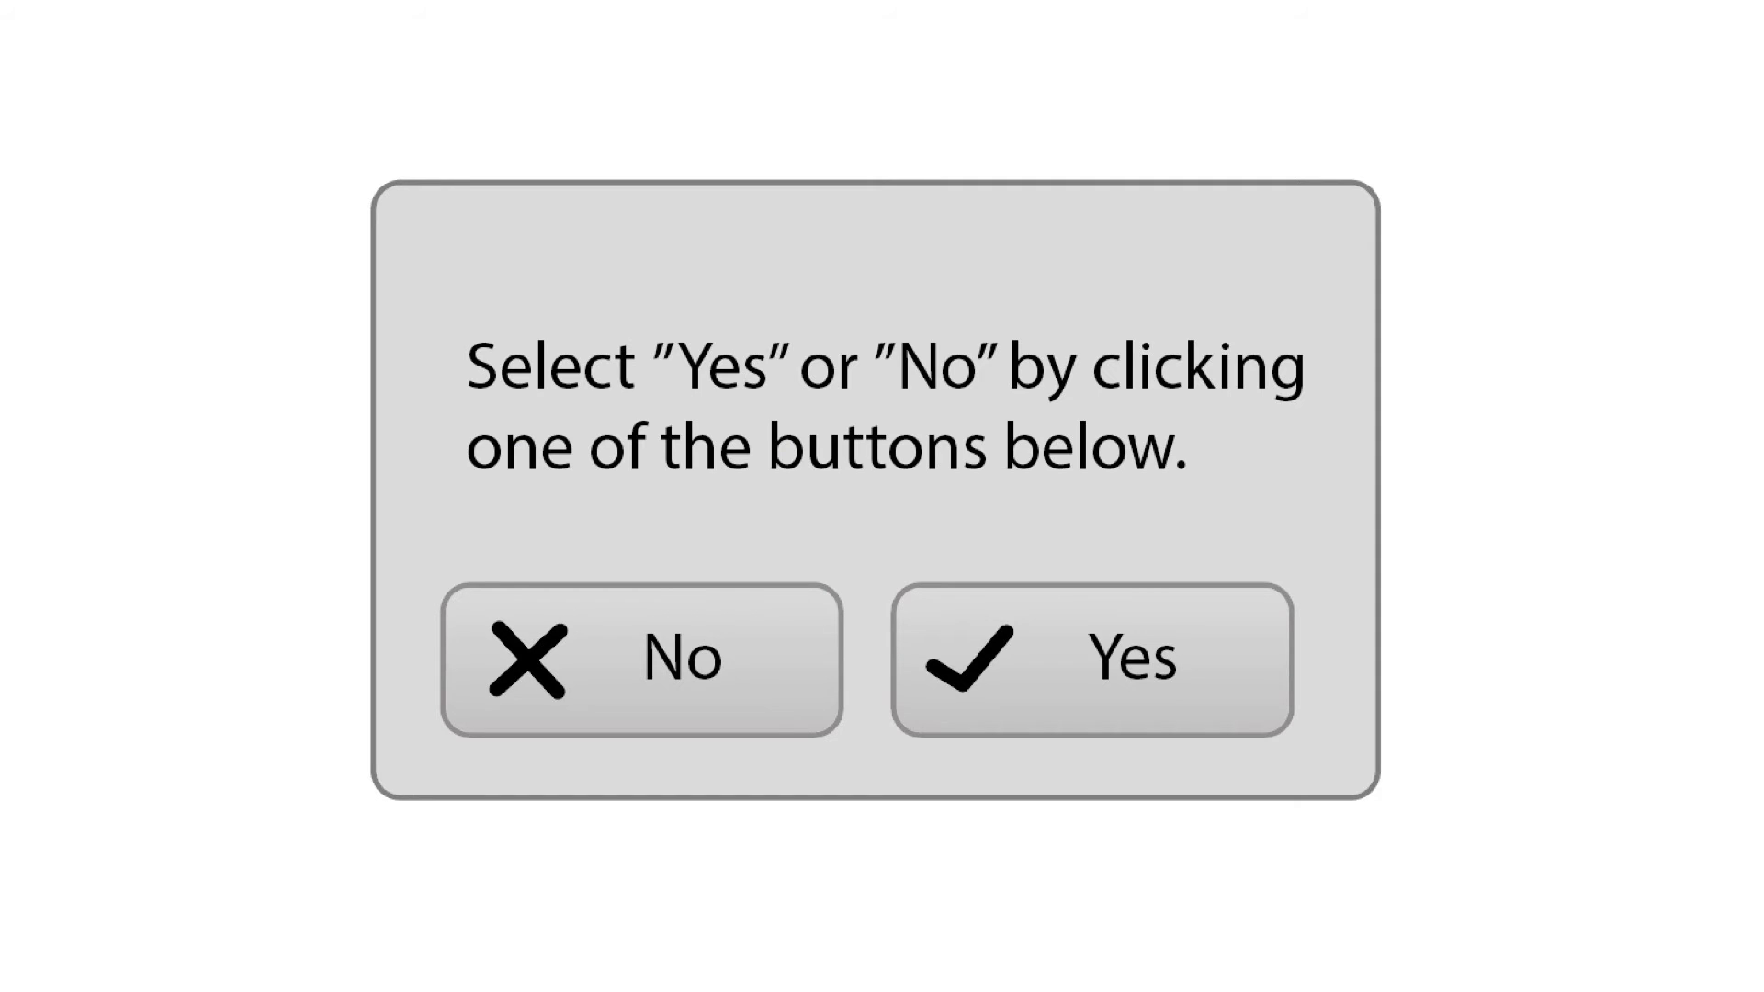
Show the Yes/No dialog with Yes highlighted and the speech bubble icon beside it
{"action": "left_click", "coordinate": [1090, 658]}
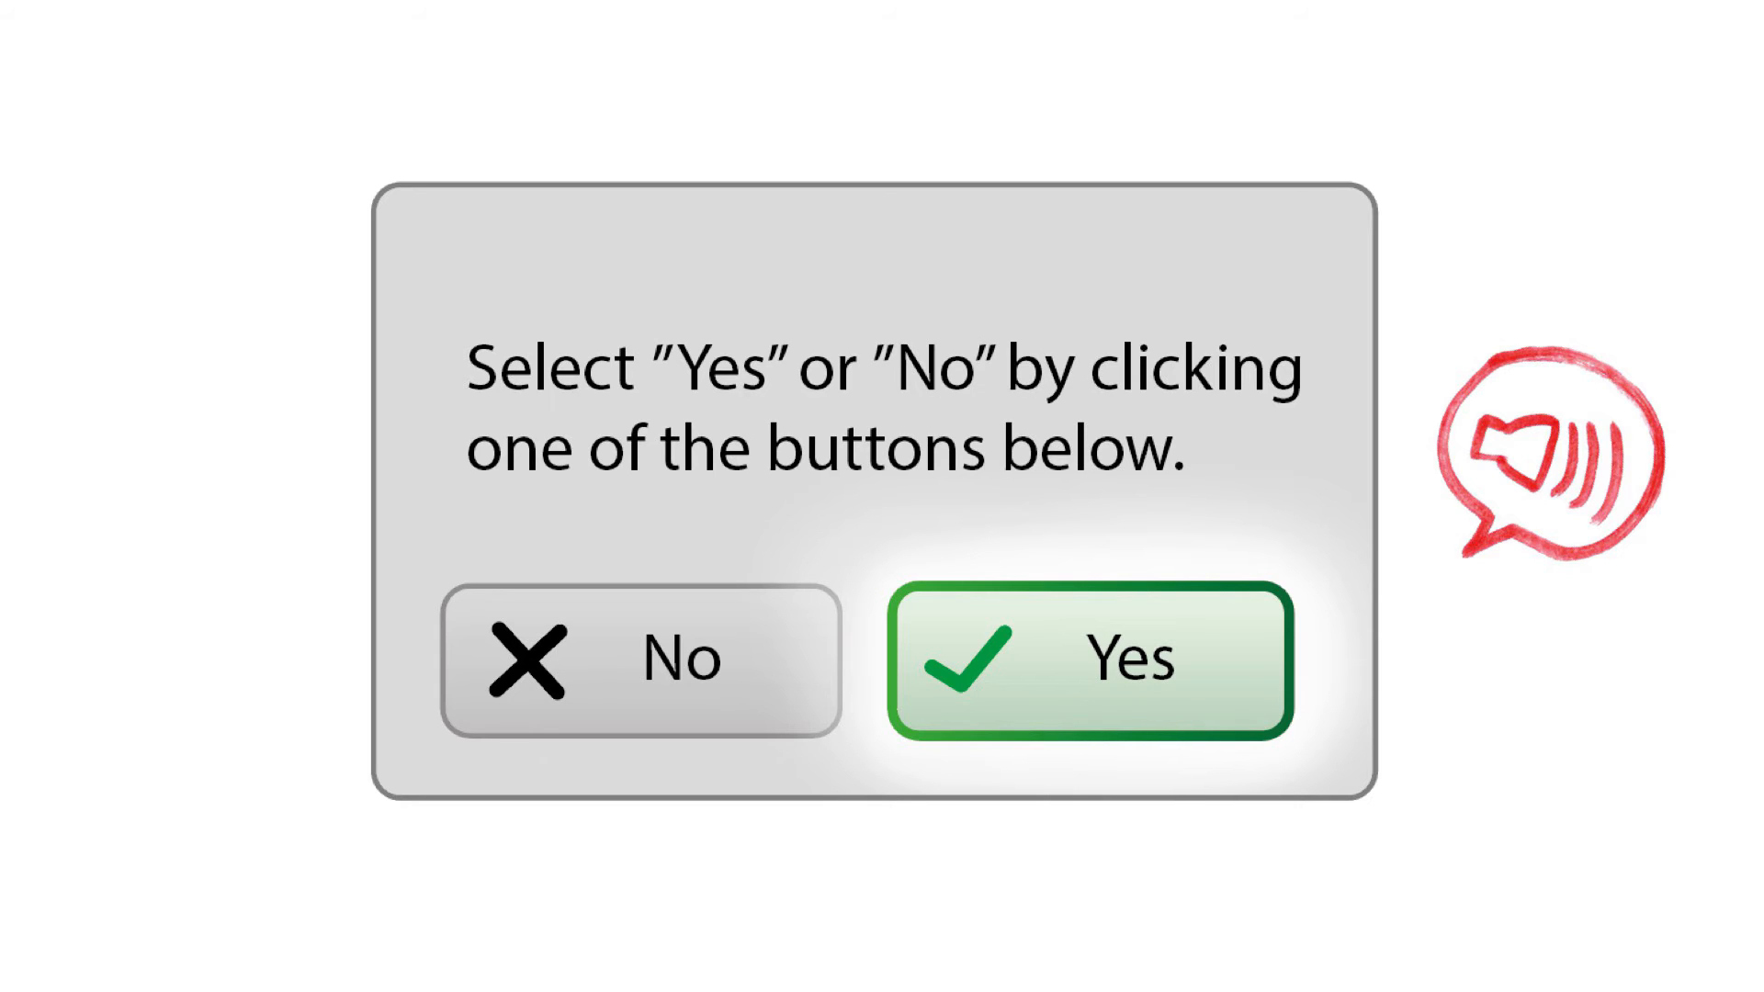
{"action": "left_click", "coordinate": [1087, 661]}
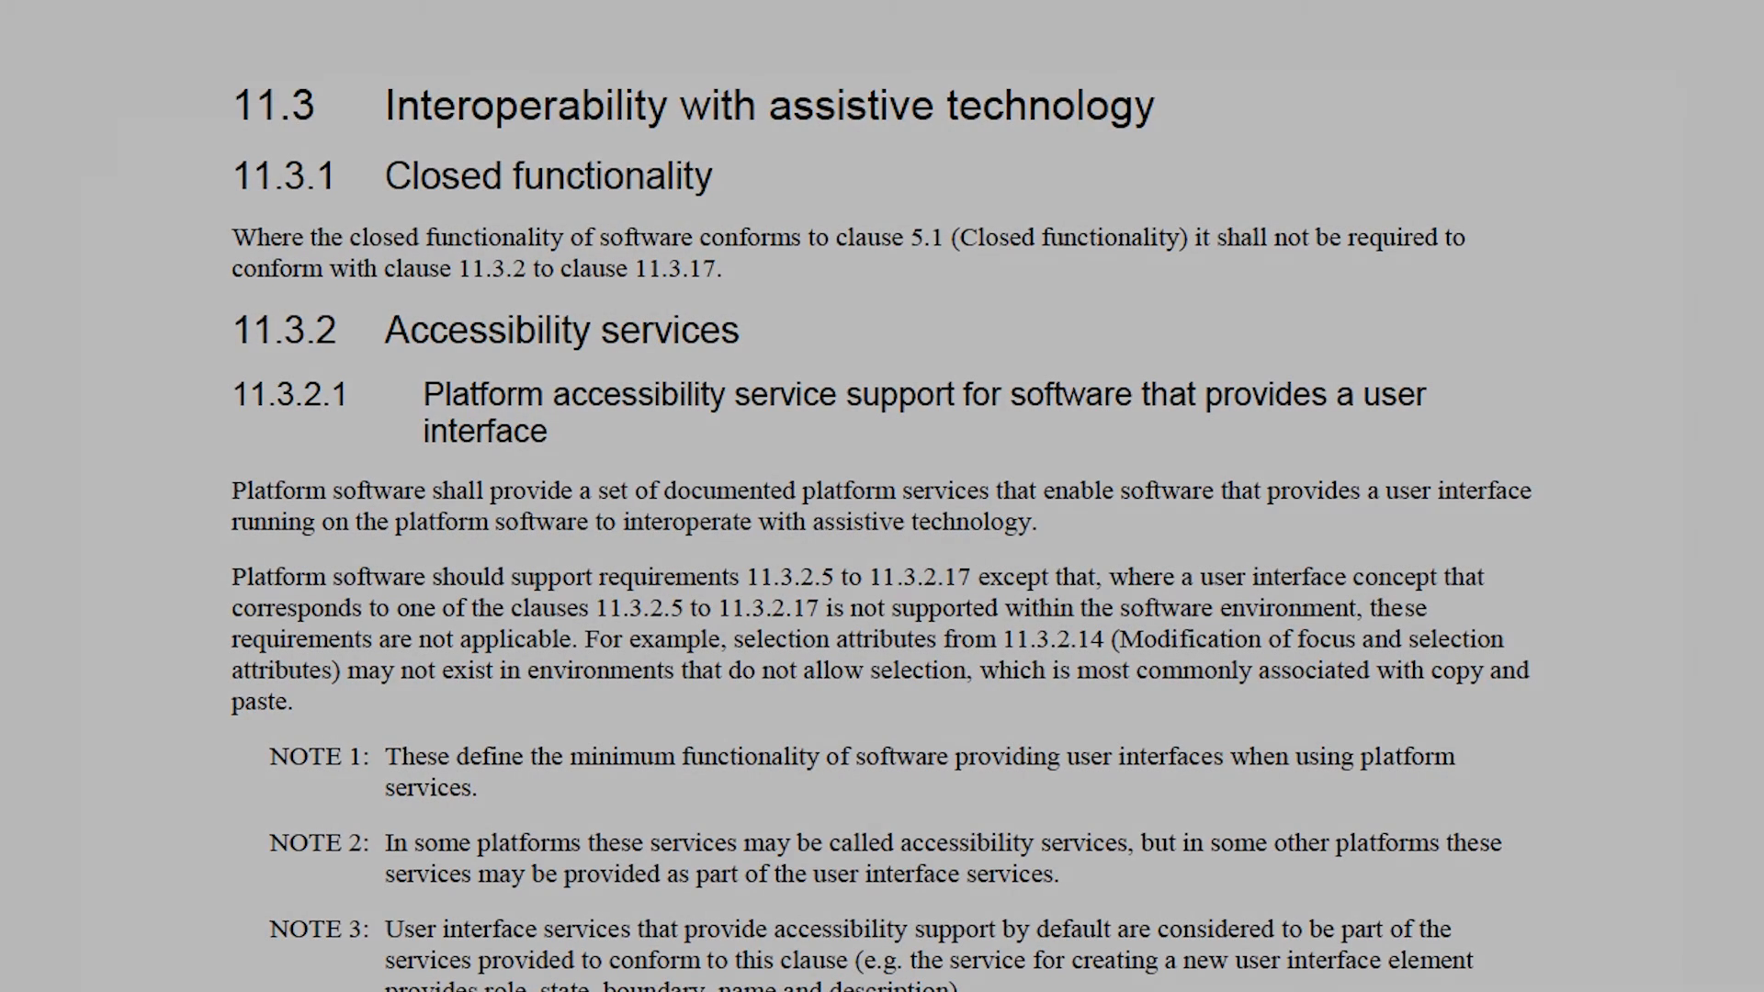
Scroll through accessibility services clauses 11.3.2.1 onward, from platform service support
{"action": "scroll", "scroll_direction": "down", "scroll_amount": 3}
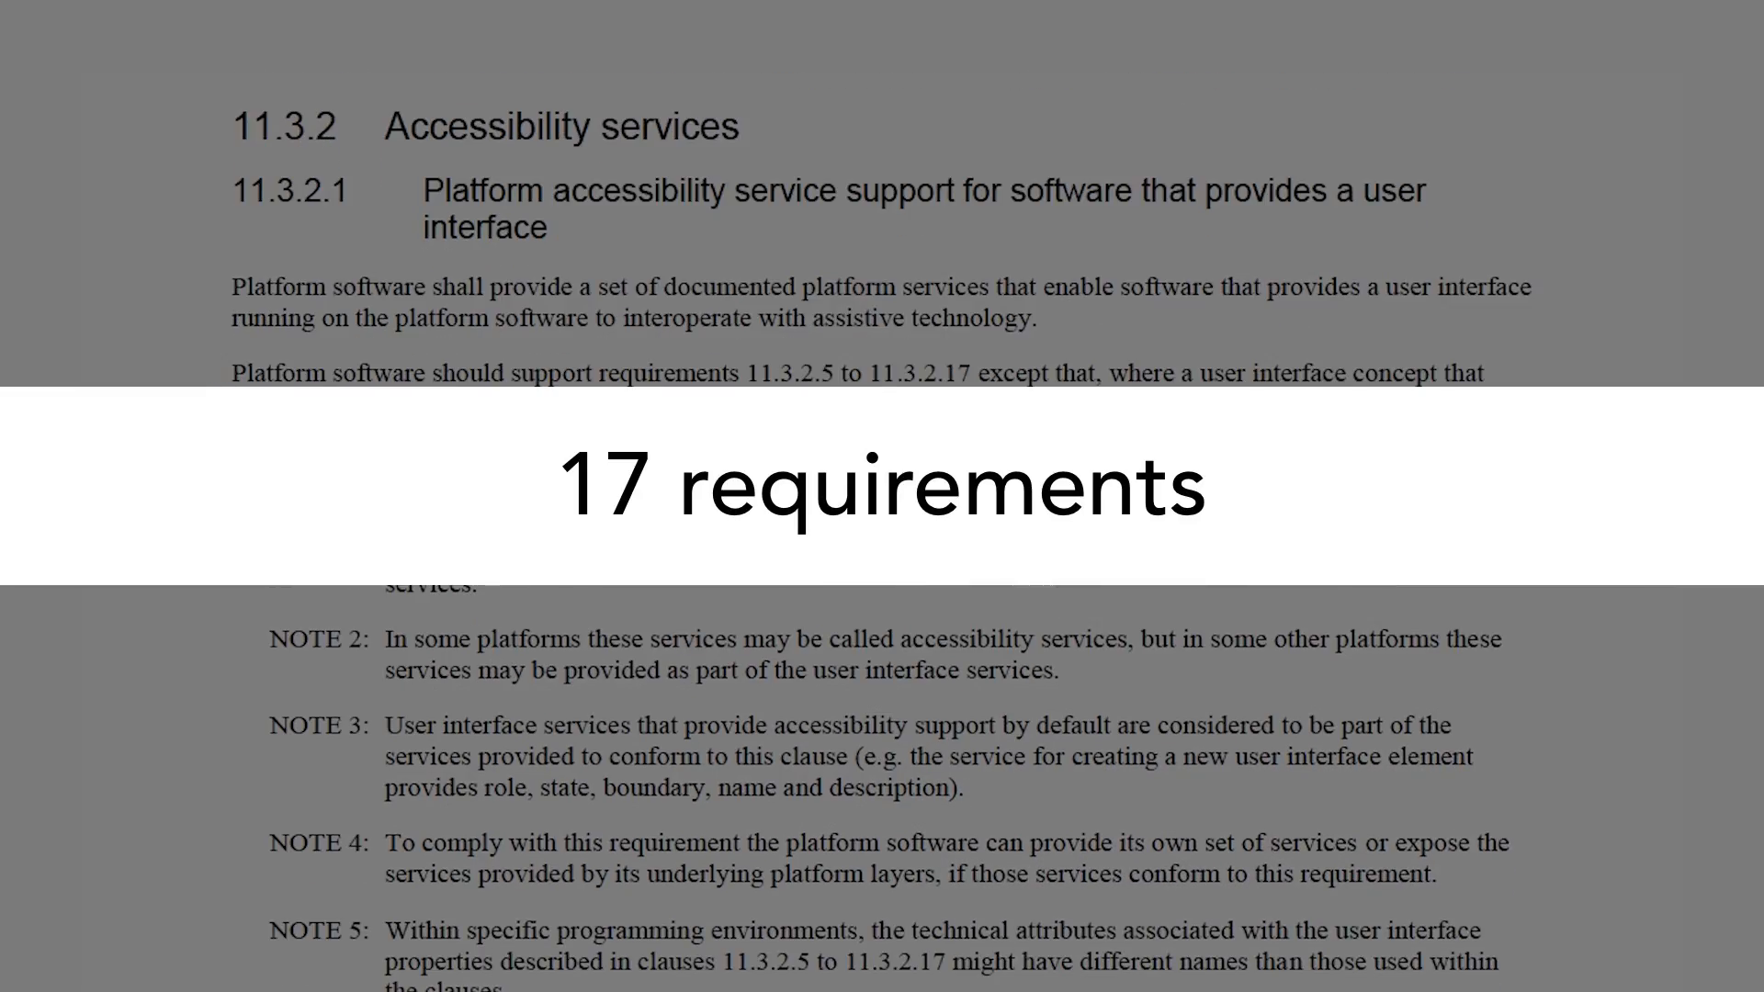
{"action": "scroll", "scroll_direction": "down", "scroll_amount": 3}
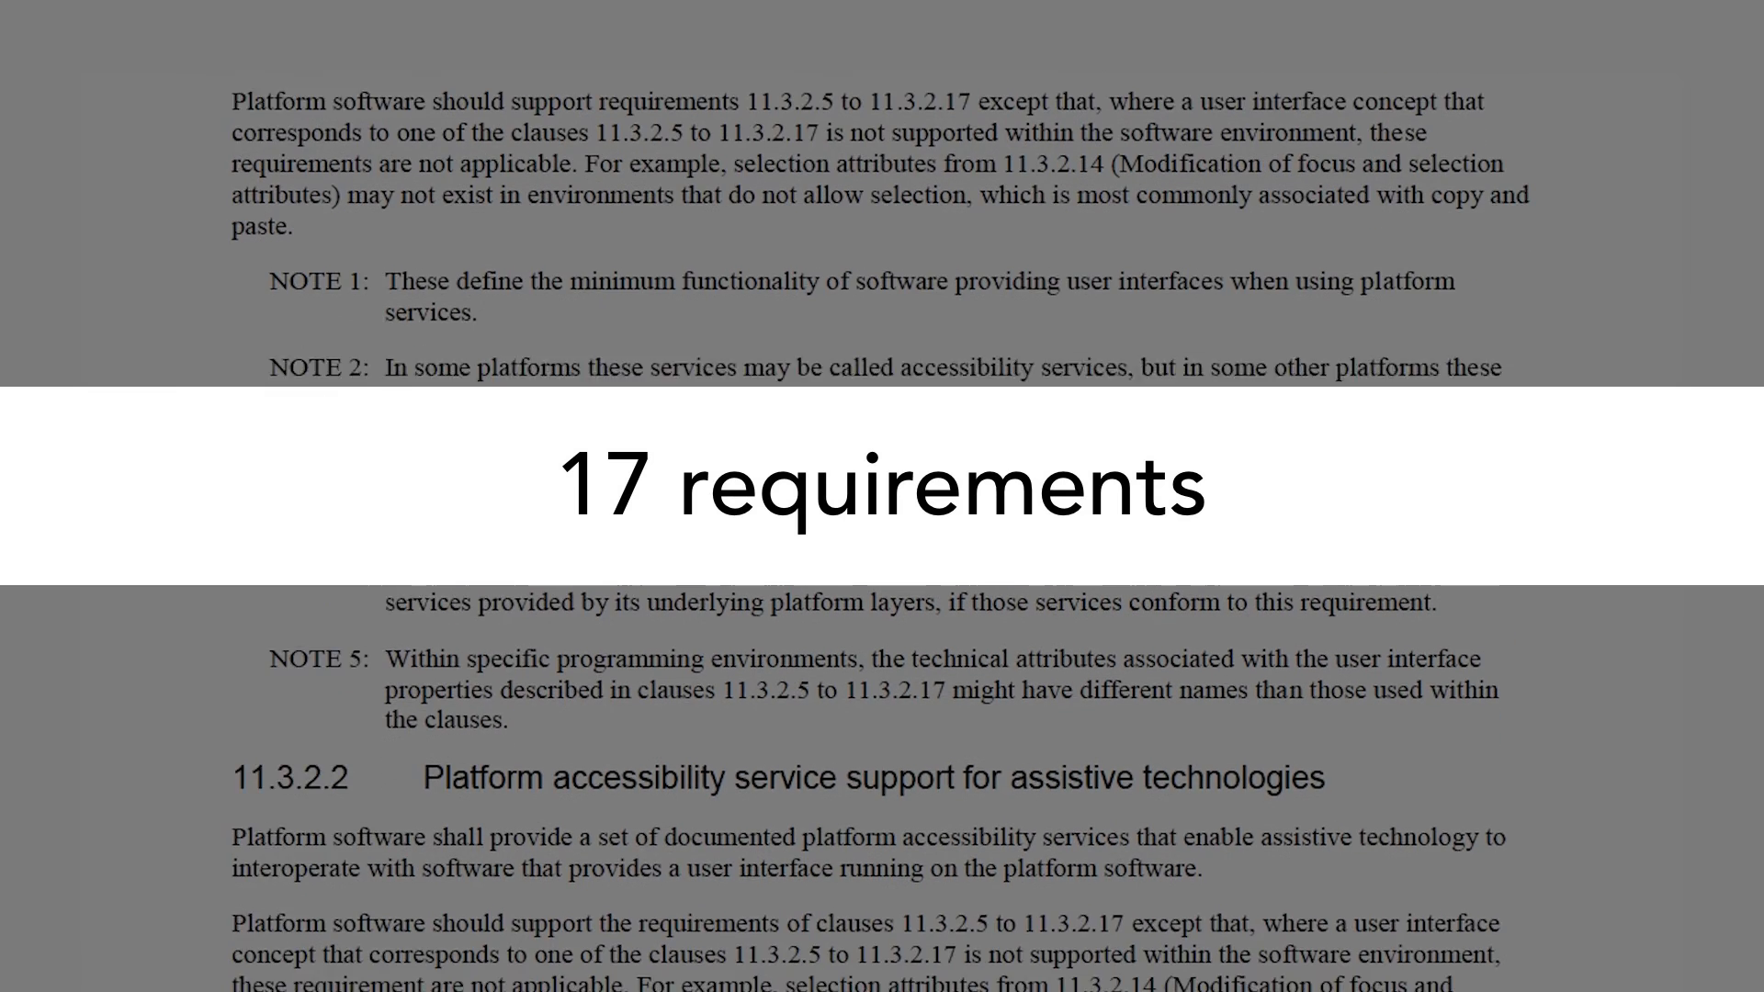
{"action": "scroll", "scroll_direction": "down", "scroll_amount": 3}
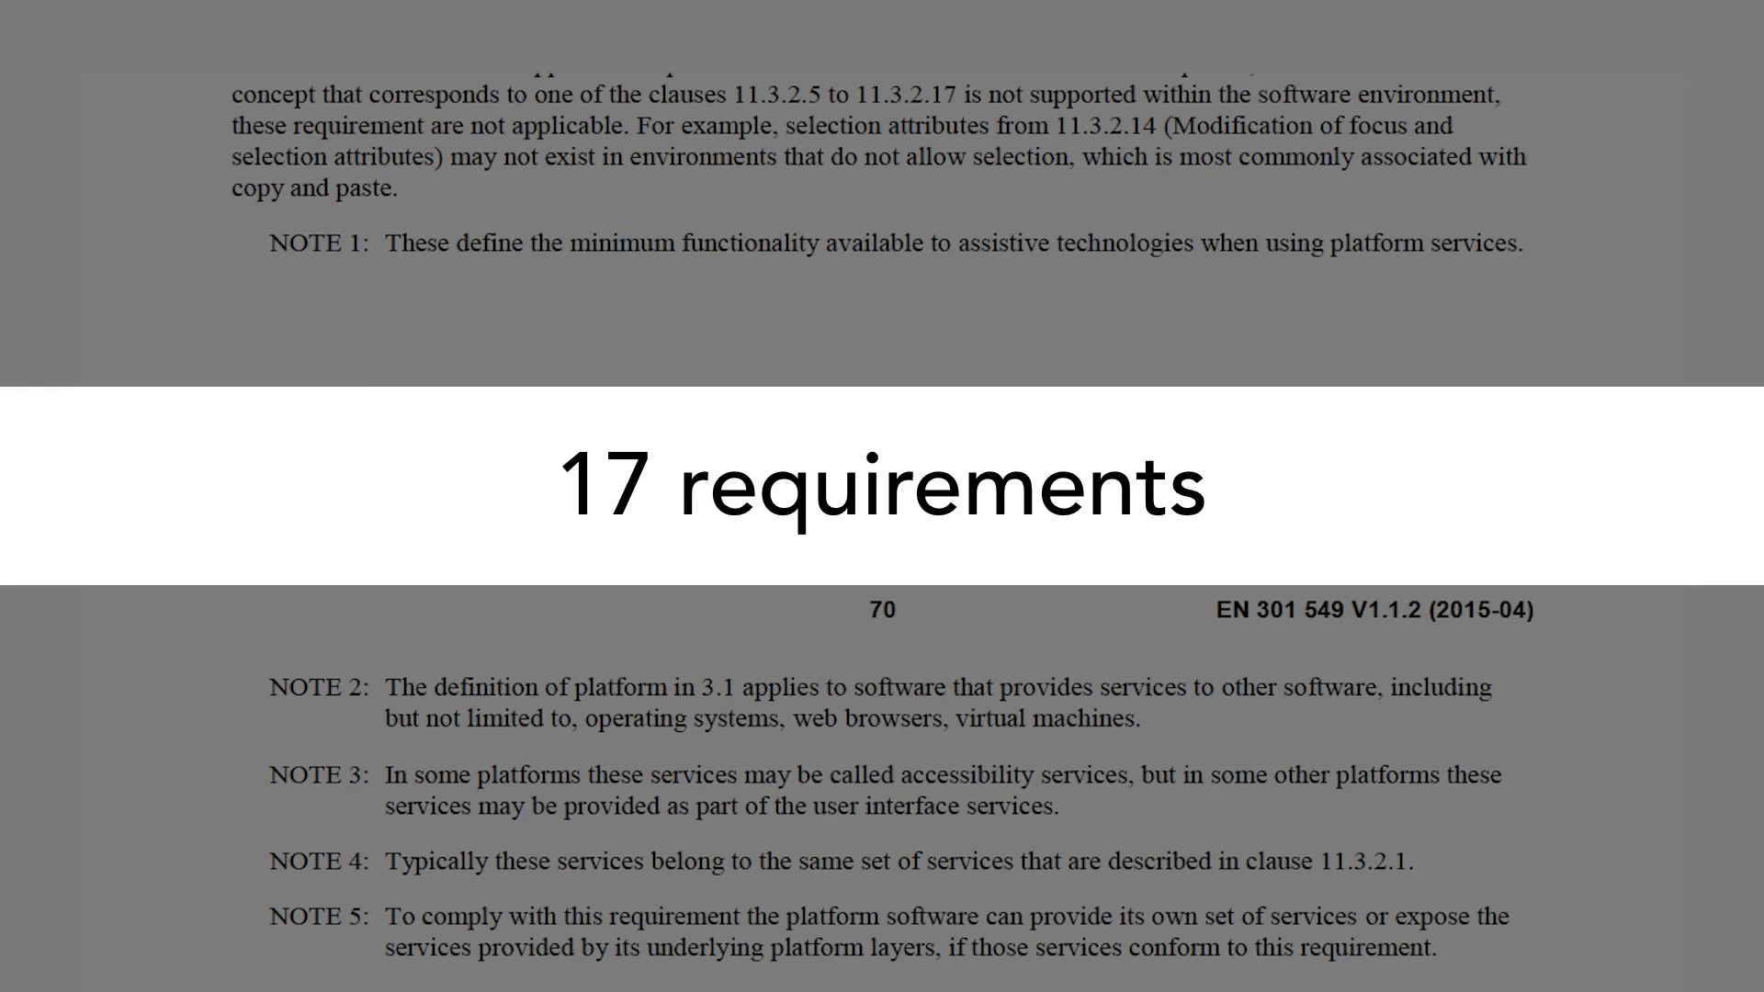
{"action": "scroll", "scroll_direction": "down", "scroll_amount": 3}
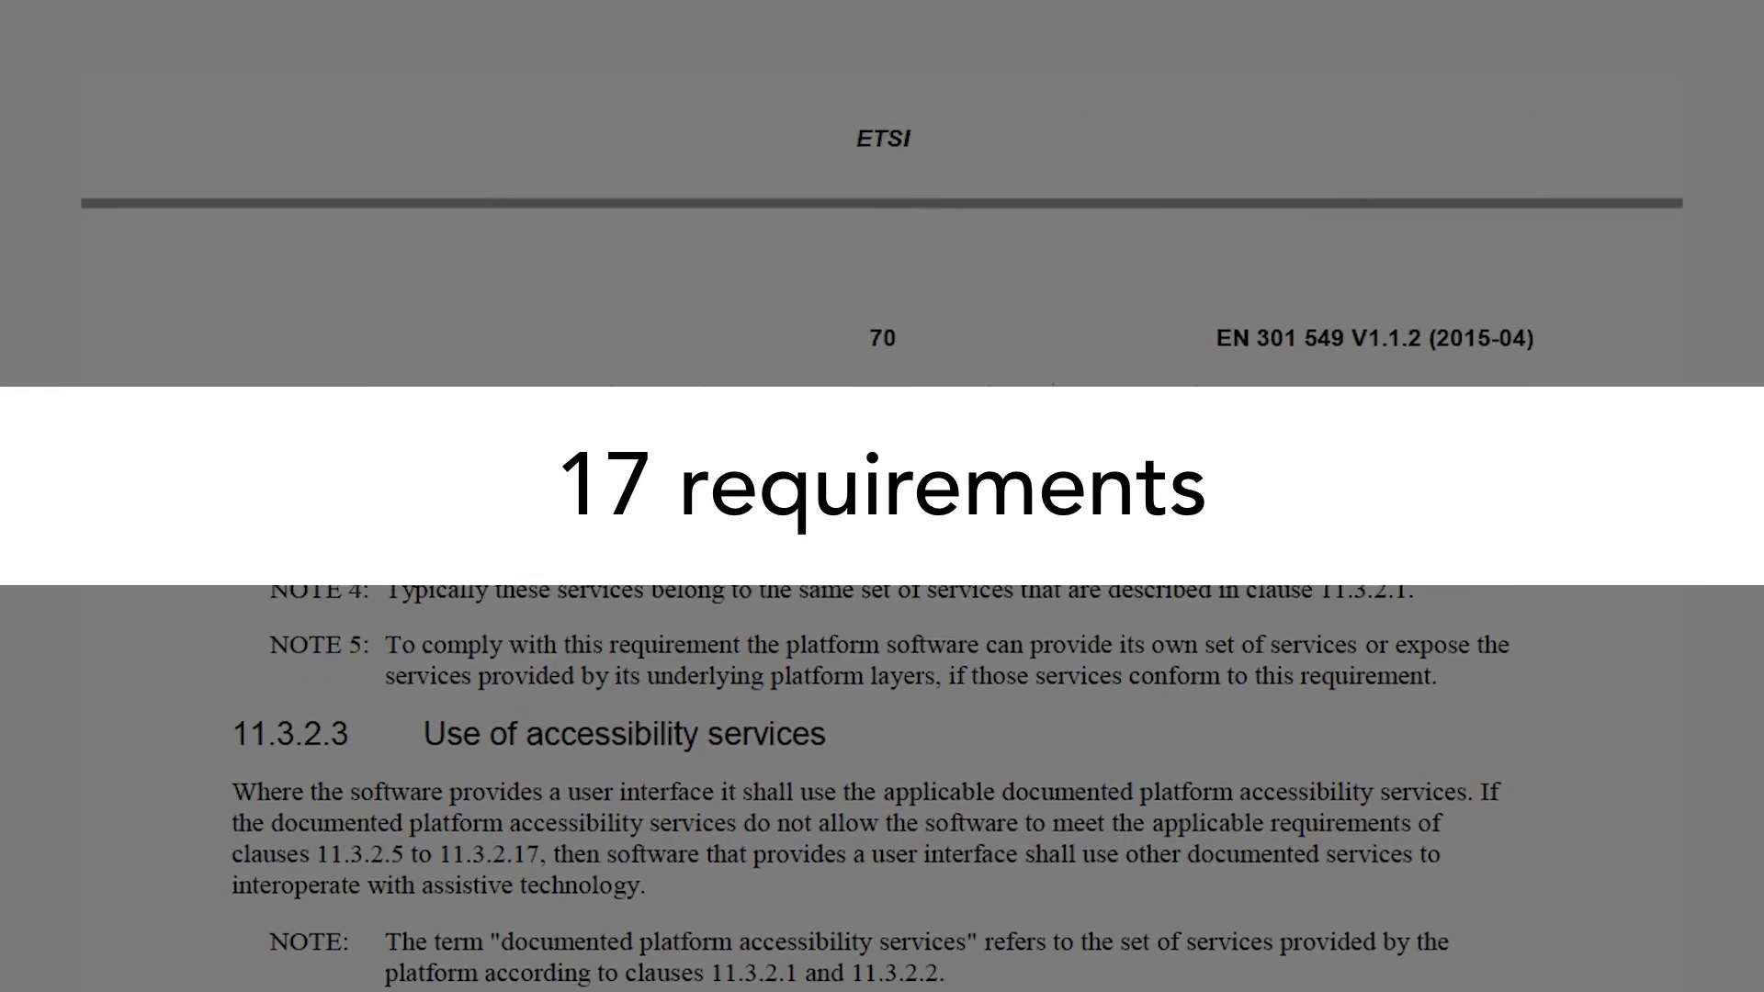
{"action": "scroll", "scroll_direction": "down", "scroll_amount": 3}
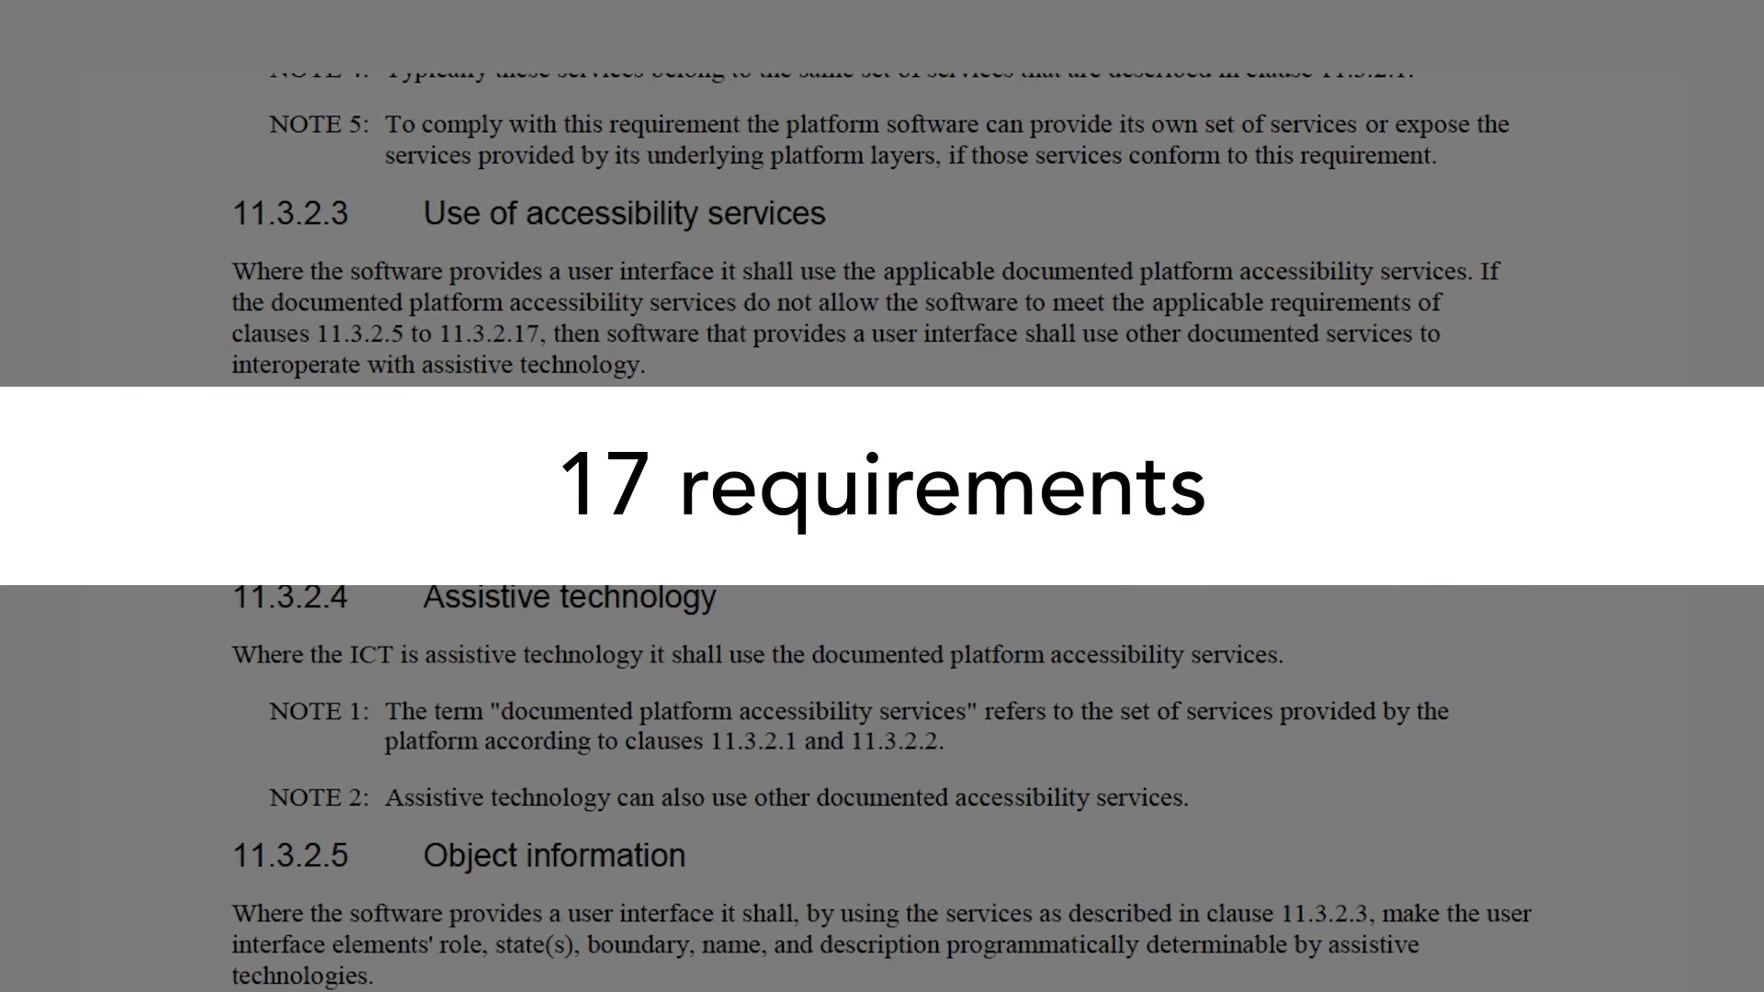
{"action": "scroll", "scroll_direction": "down", "scroll_amount": 3}
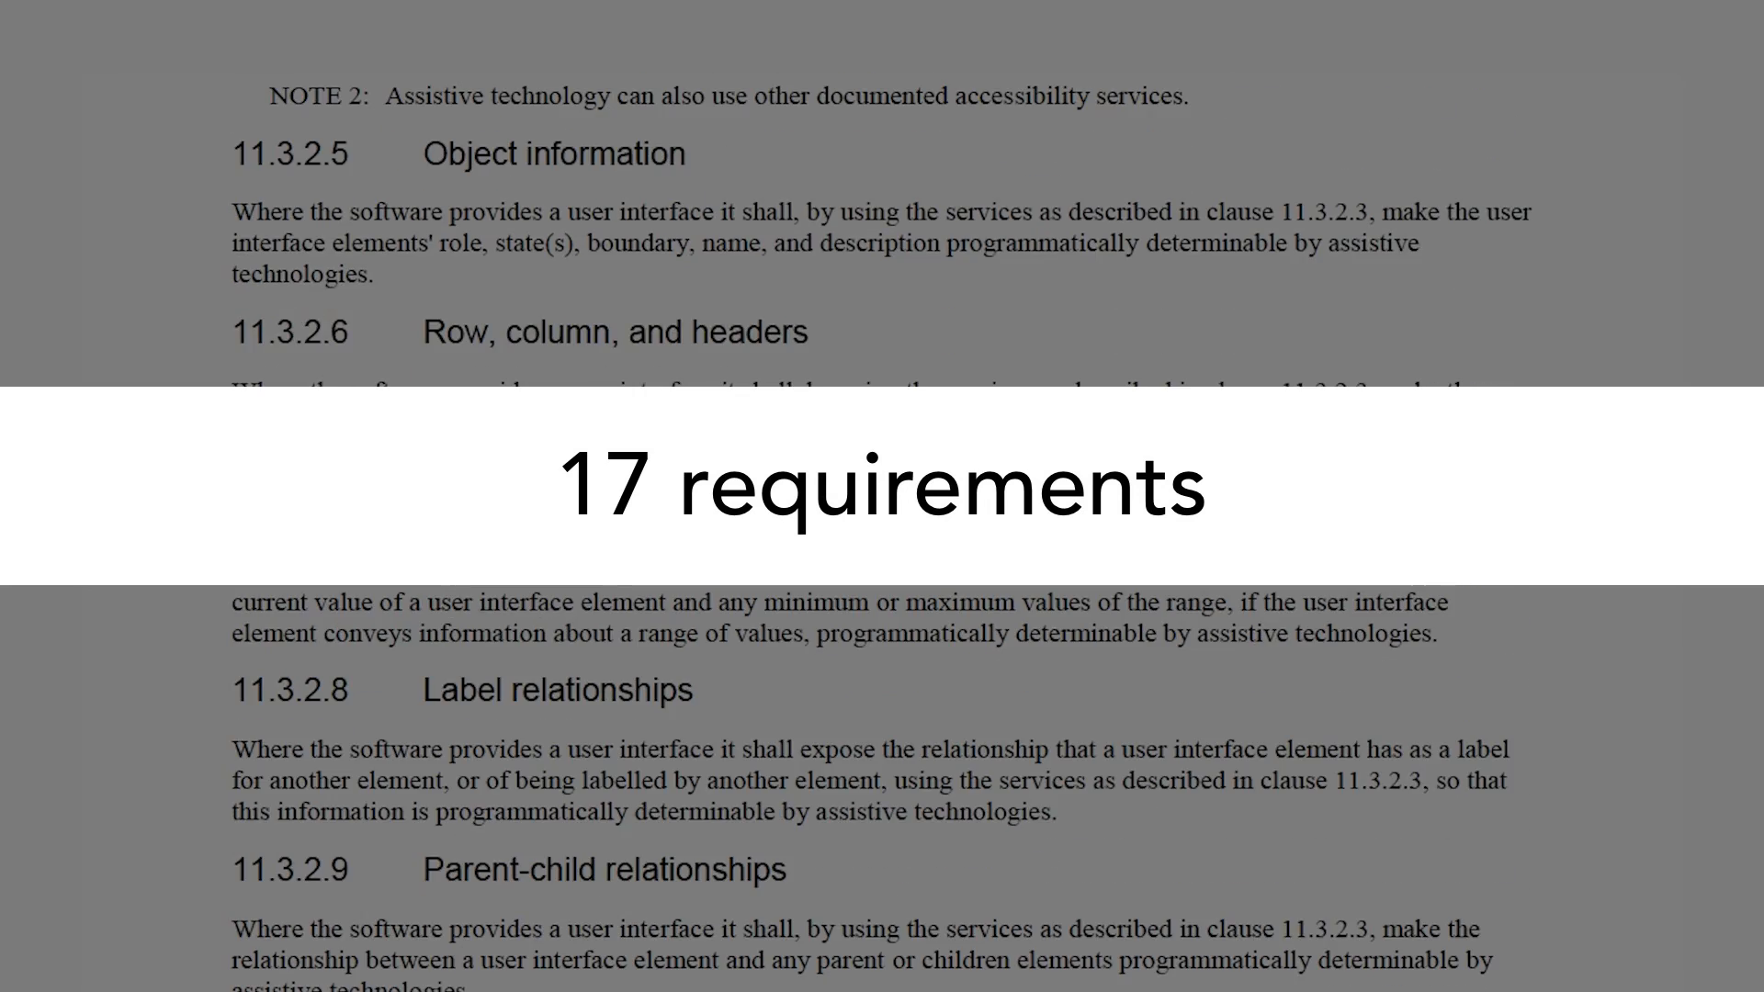
Continue down to 11.3.2.15 Change notification and 11.3.2.16 modifications of states and properties
{"action": "scroll", "scroll_direction": "down", "scroll_amount": 3}
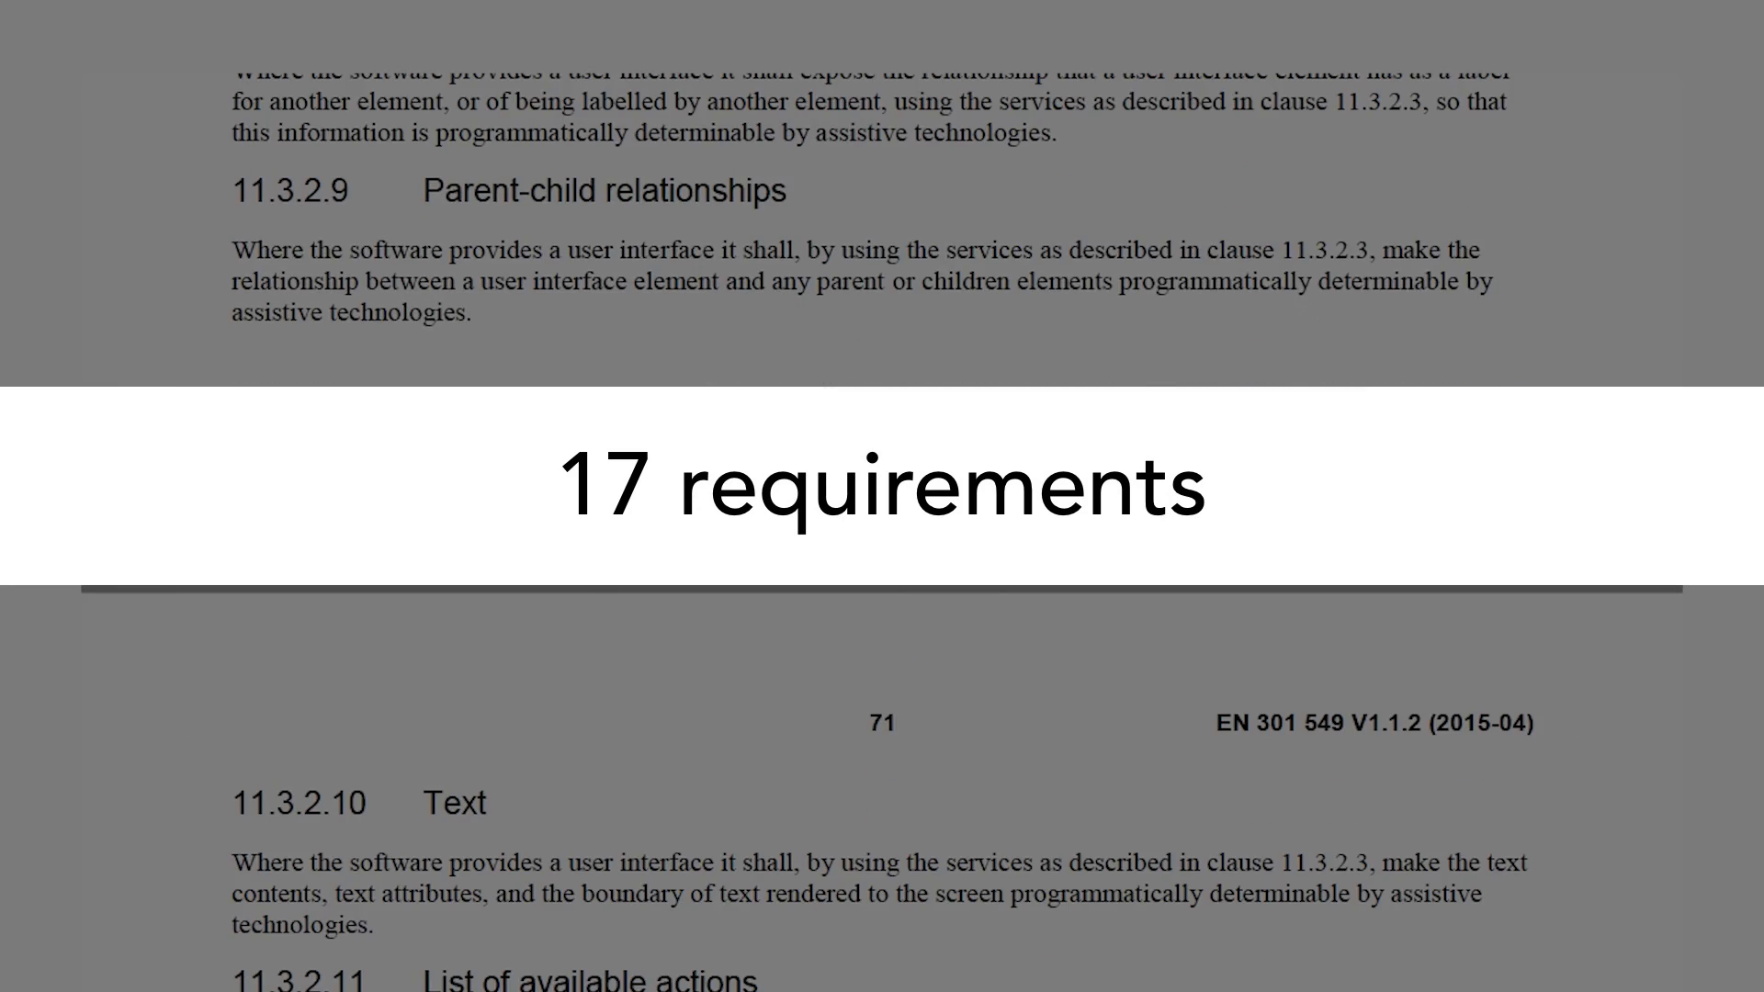
{"action": "scroll", "scroll_direction": "down", "scroll_amount": 3}
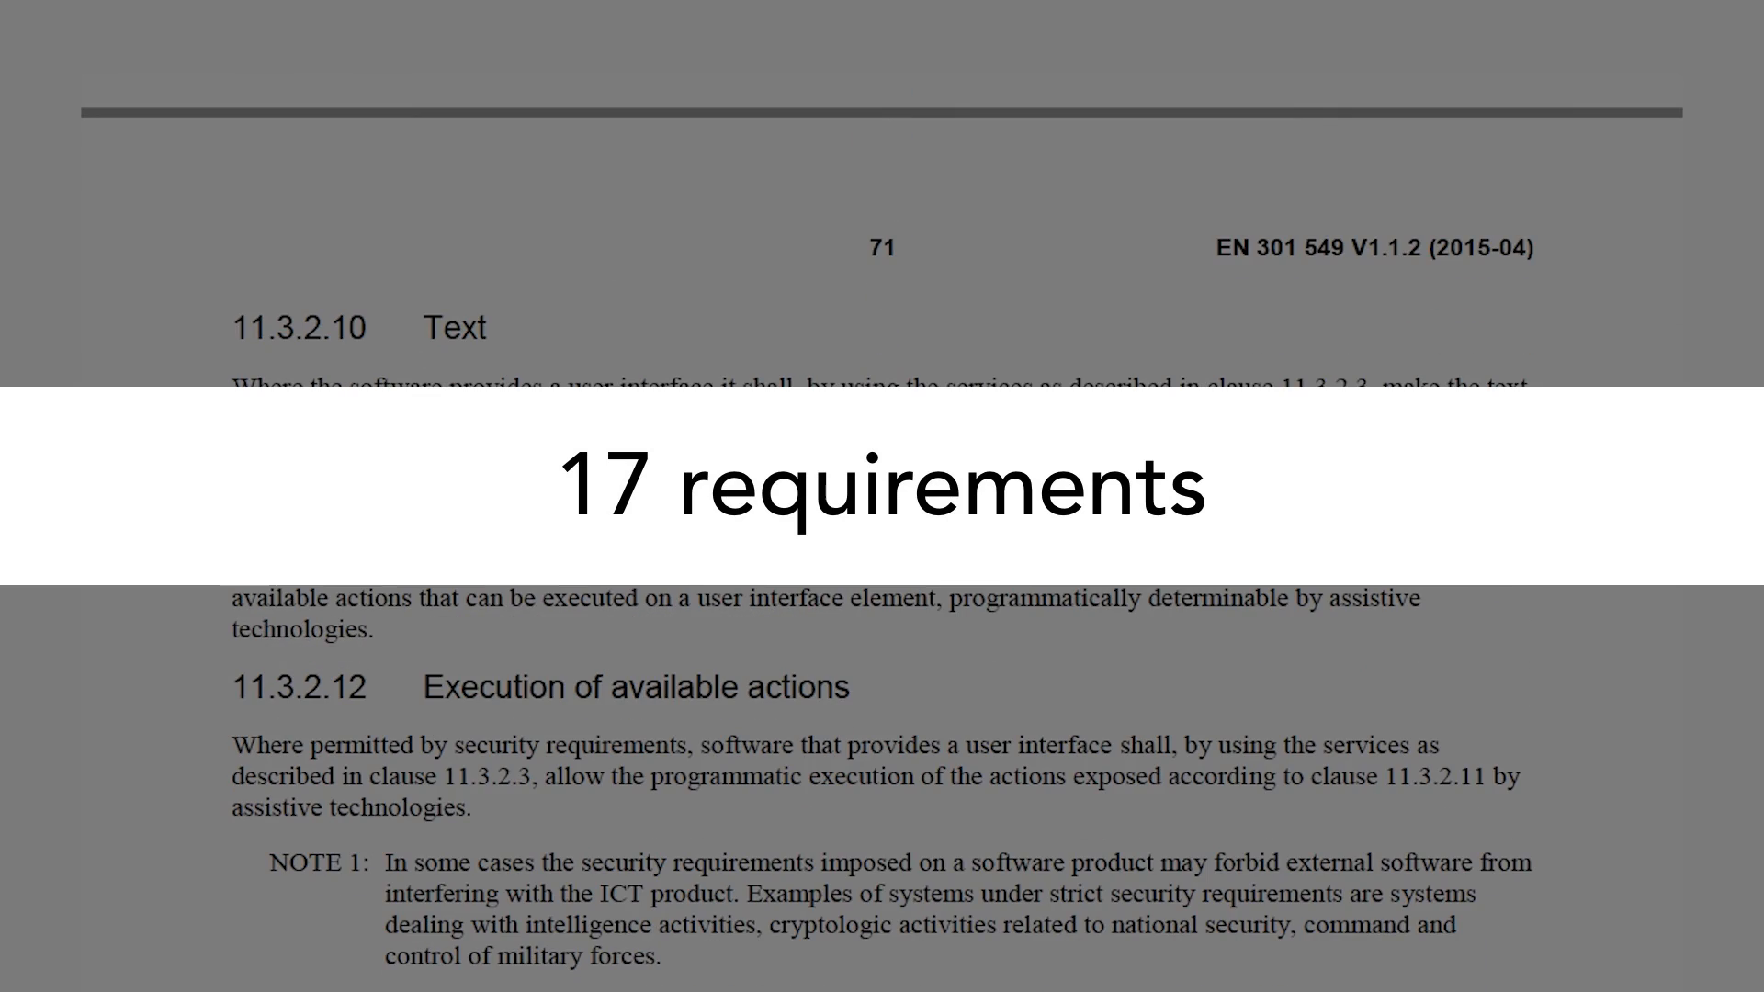
{"action": "scroll", "scroll_direction": "down", "scroll_amount": 3}
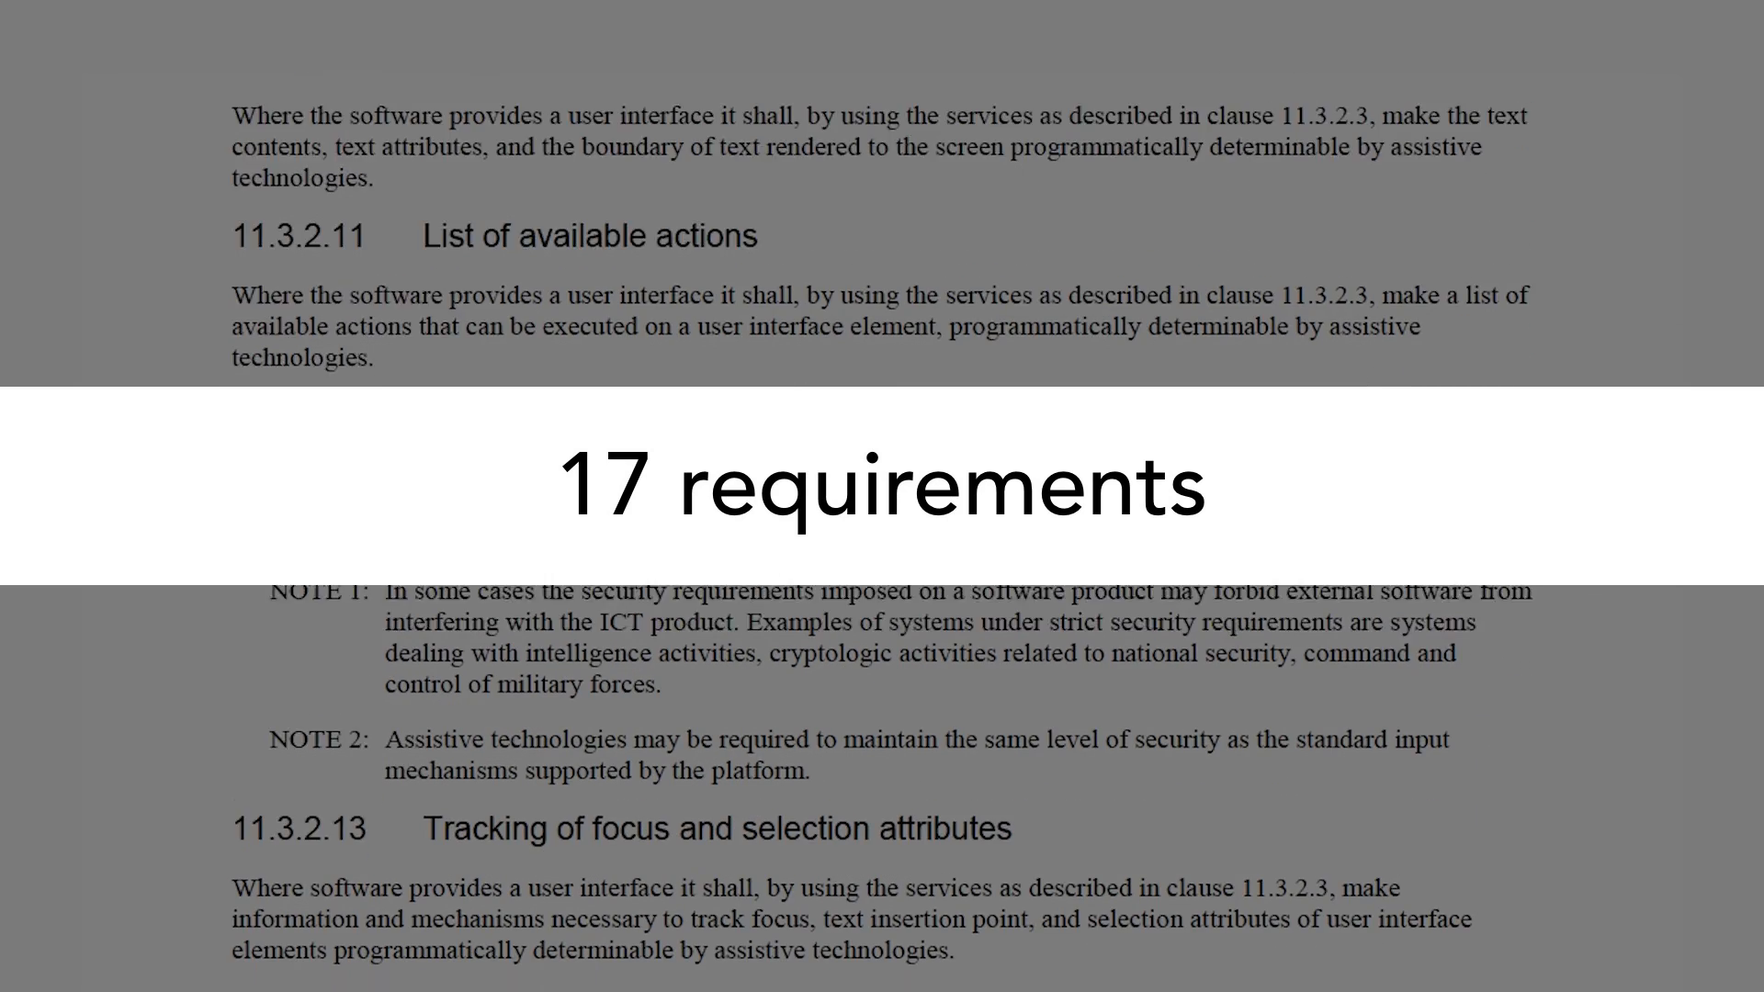
{"action": "scroll", "scroll_direction": "down", "scroll_amount": 3}
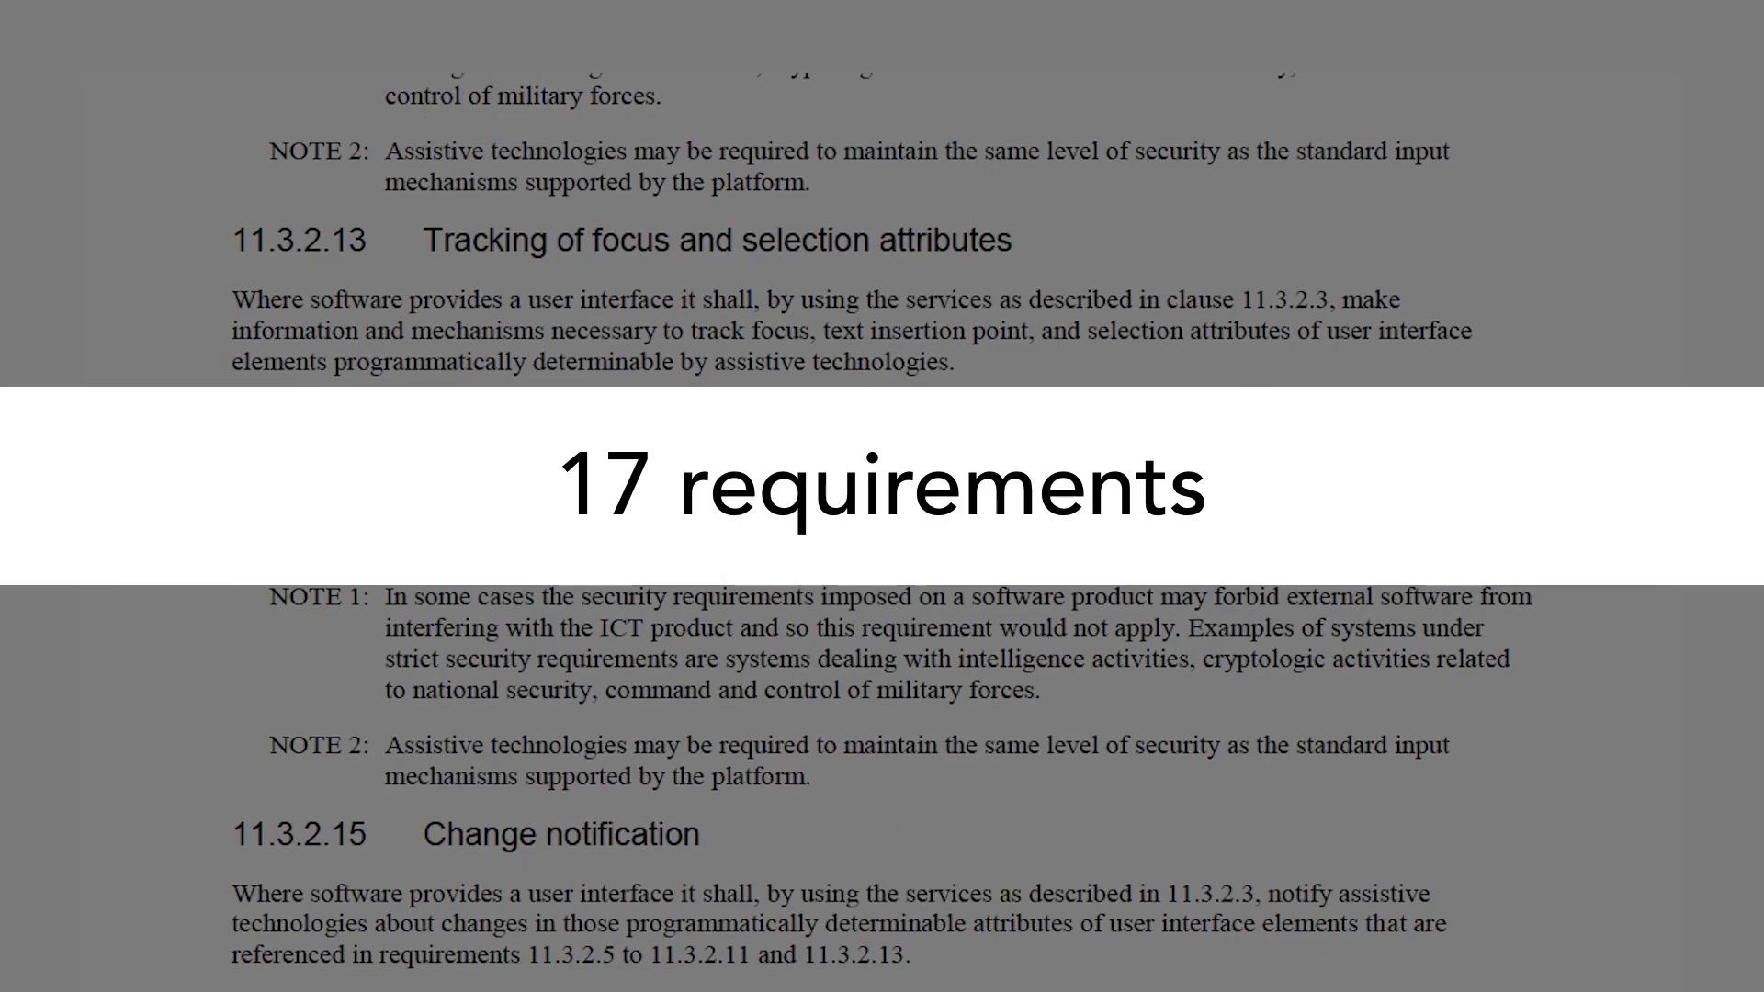
{"action": "scroll", "scroll_direction": "down", "scroll_amount": 3}
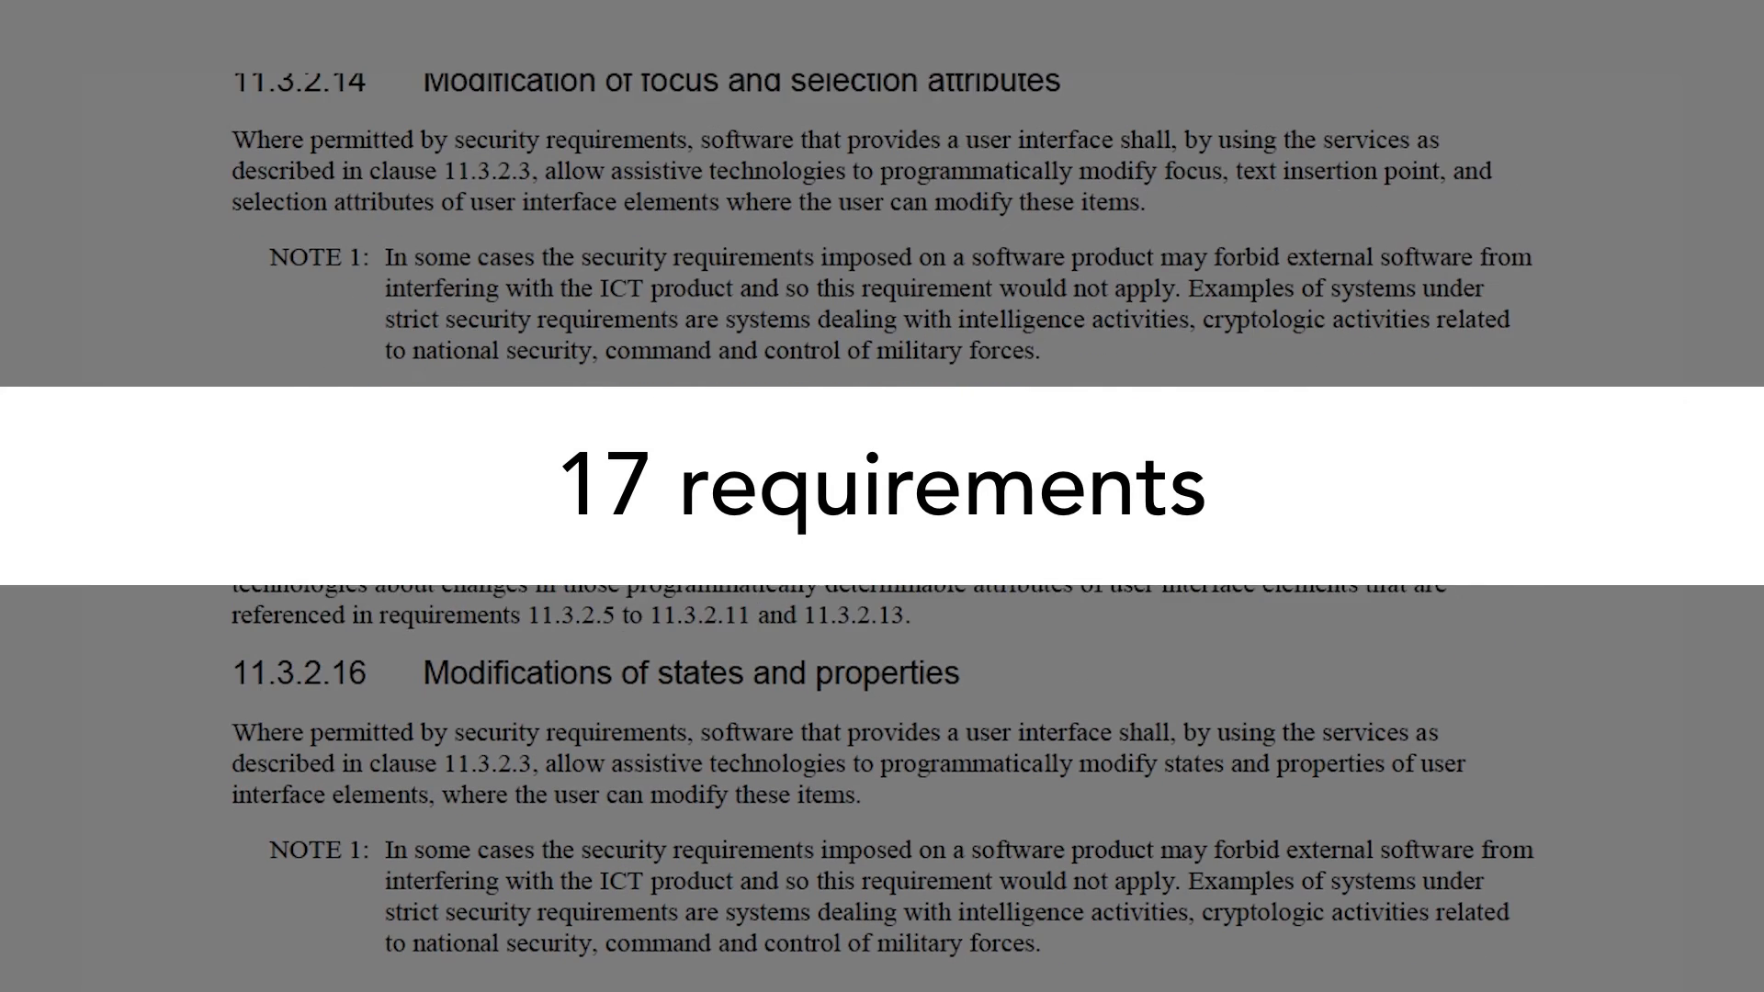
{"action": "scroll", "scroll_direction": "down", "scroll_amount": 3}
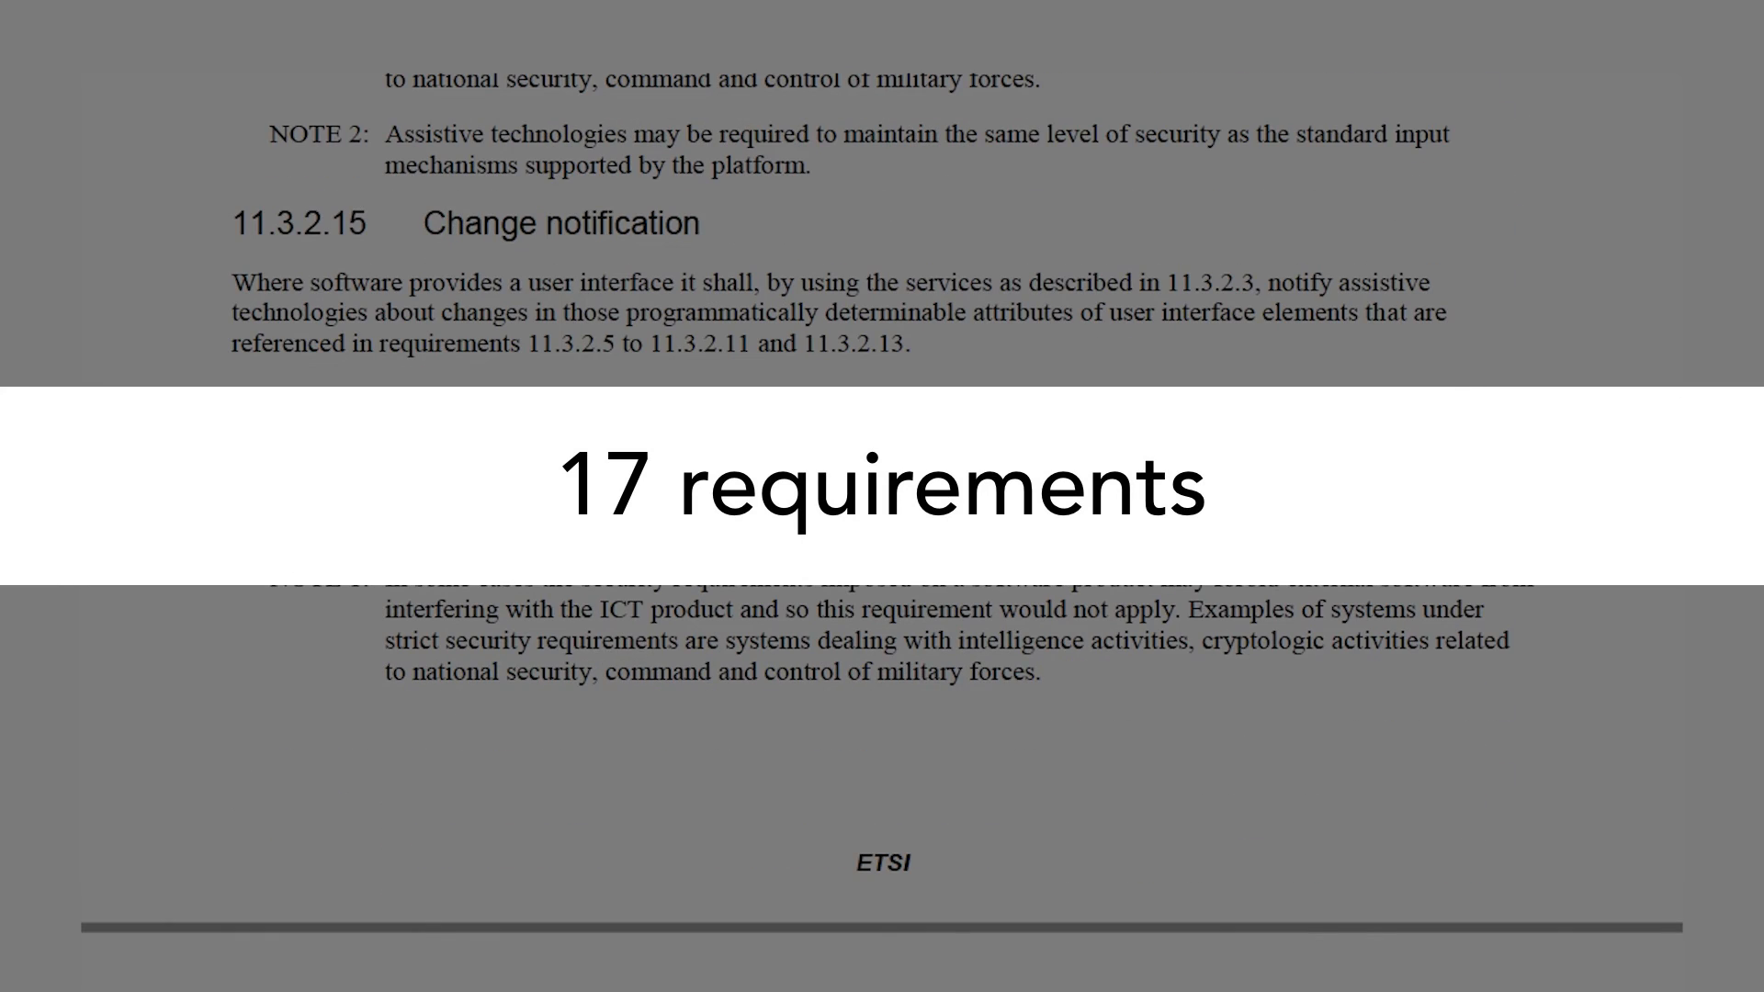